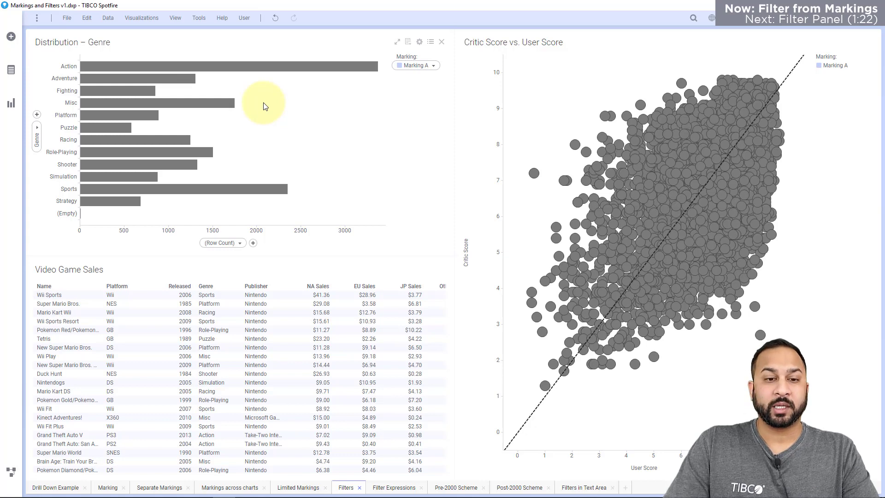
- Mark the Action bar in the Genre distribution chart, after briefly marking Misc
click(225, 66)
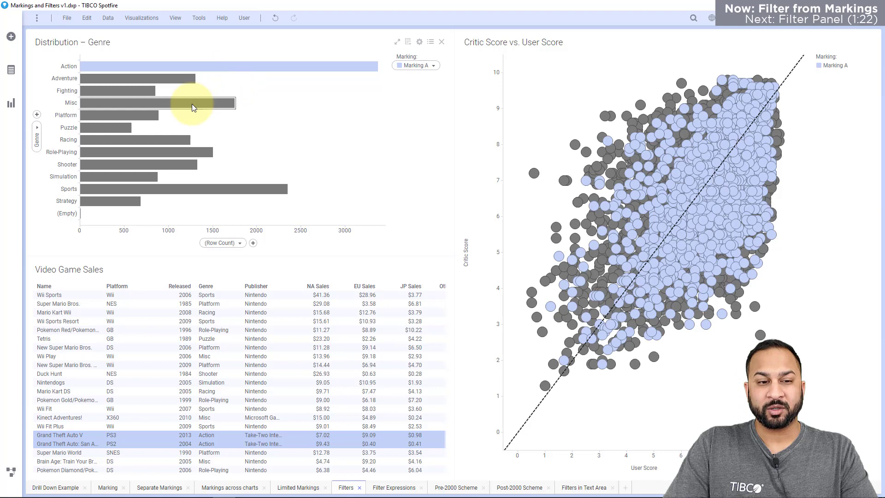
click(158, 102)
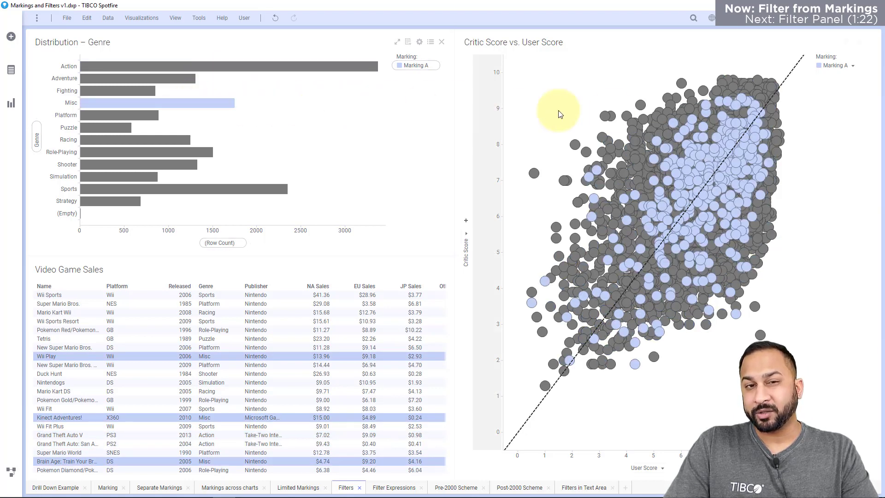
click(136, 152)
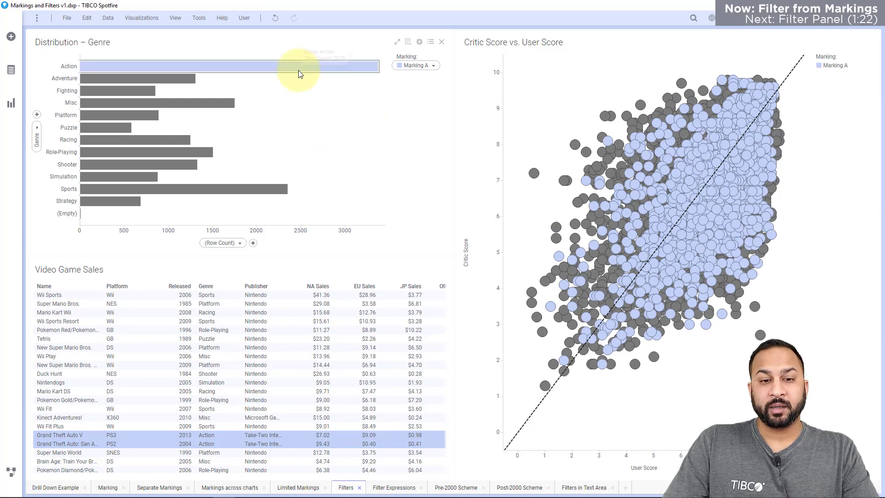
- Filter the data to the marked Action rows via Marked rows > Filter to
right_click(300, 74)
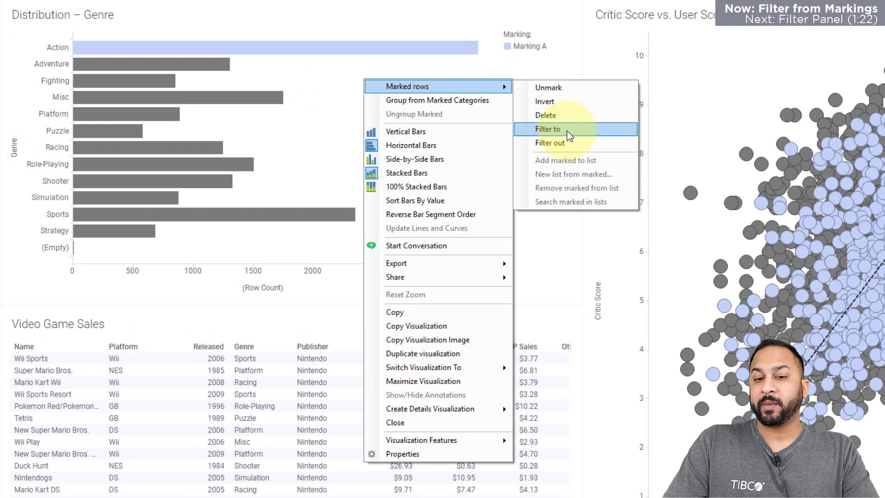
mouse_move(568, 143)
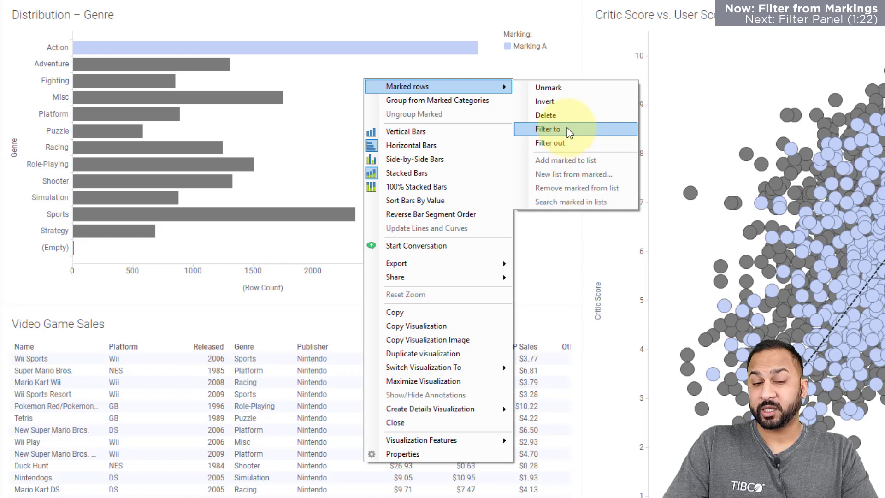
click(546, 128)
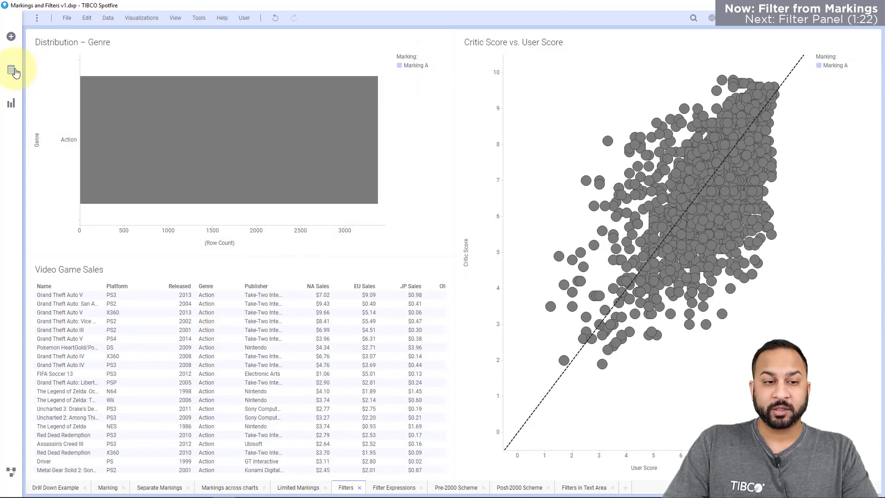
click(10, 69)
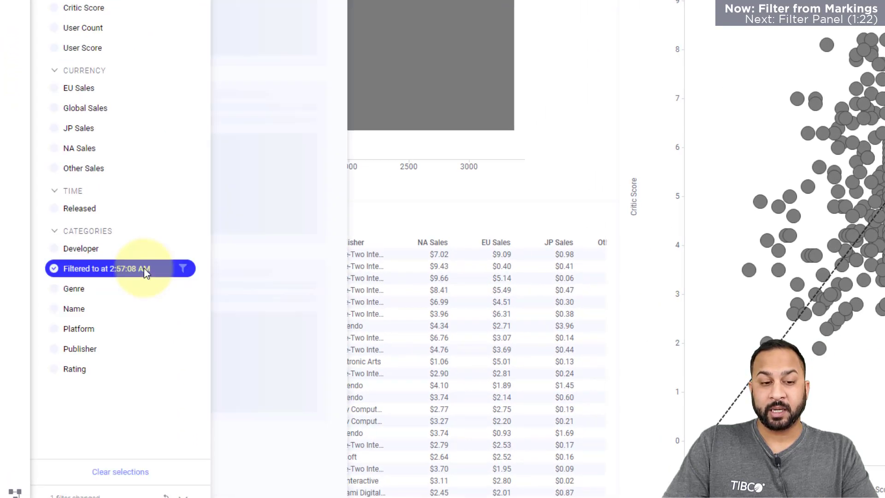
click(182, 268)
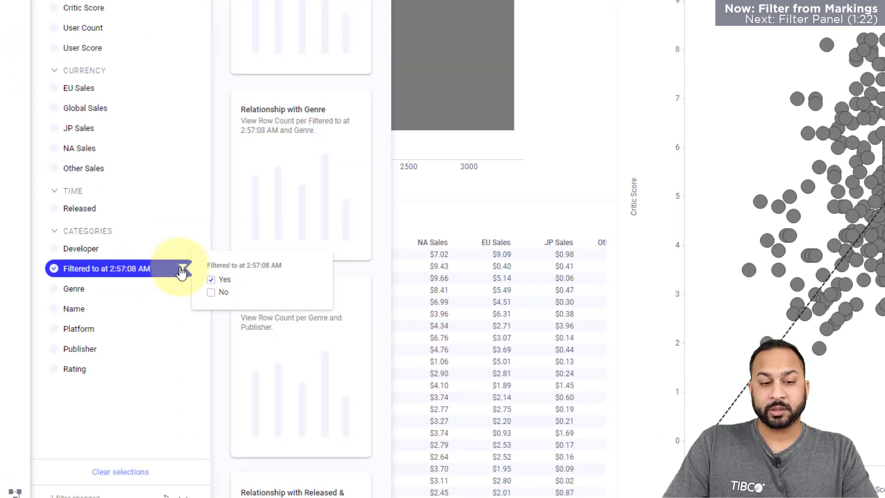
click(211, 291)
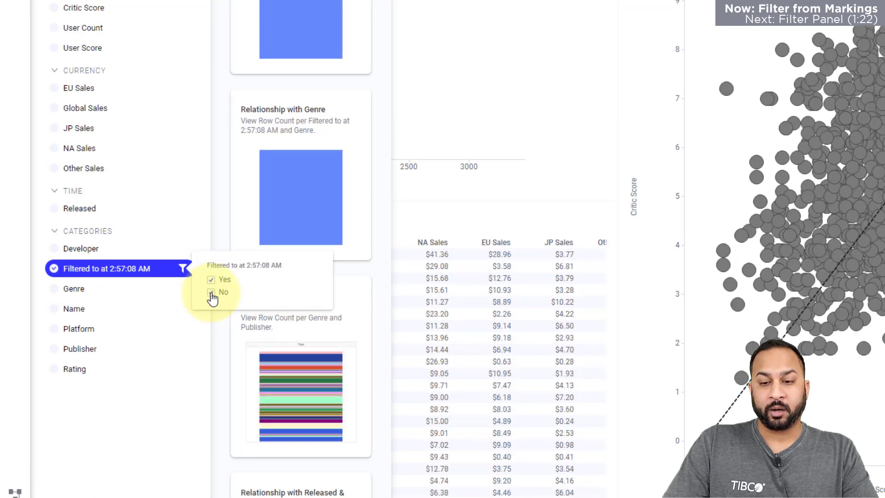
click(210, 291)
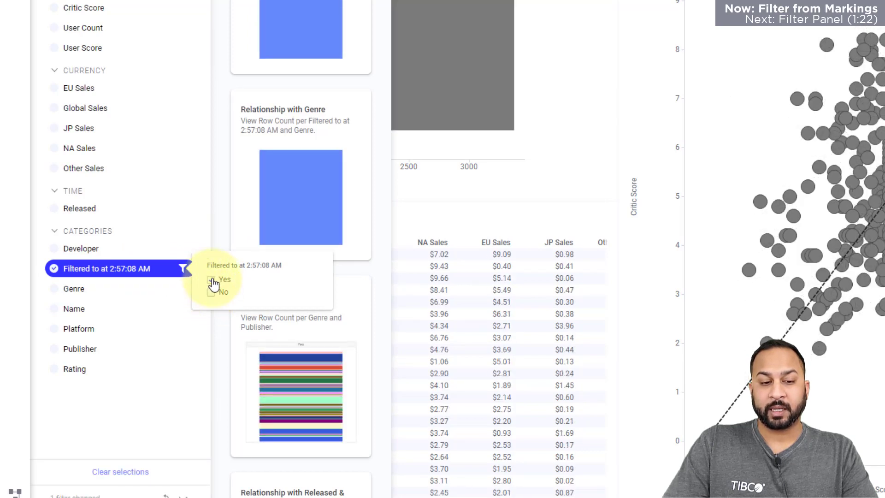
click(212, 280)
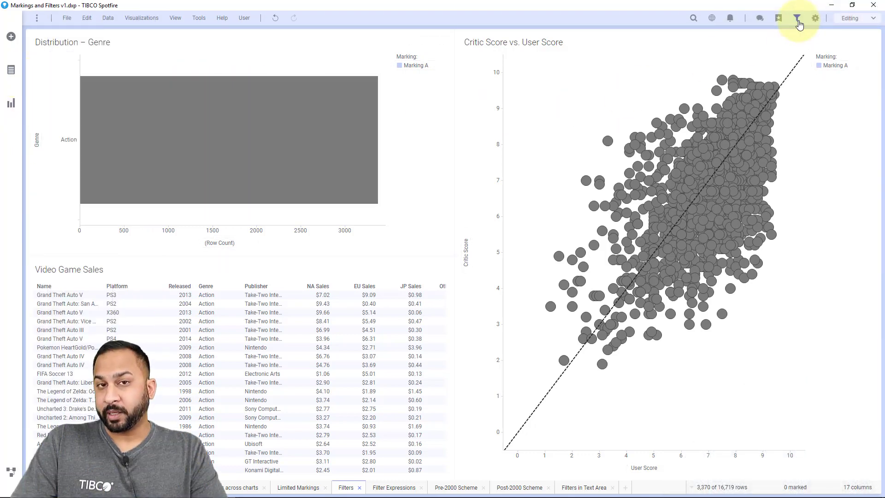
- Reset filters, narrow Released to 1980–2001, and keep only Action and Adventure genres
click(797, 17)
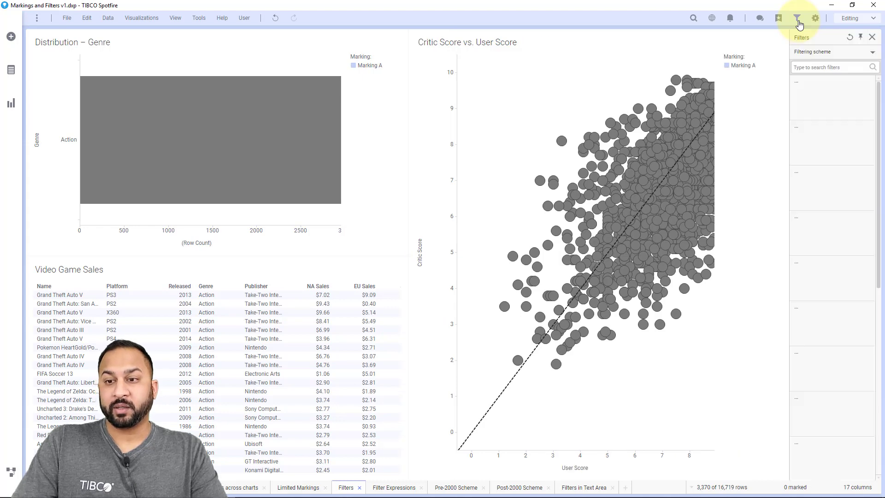
click(798, 17)
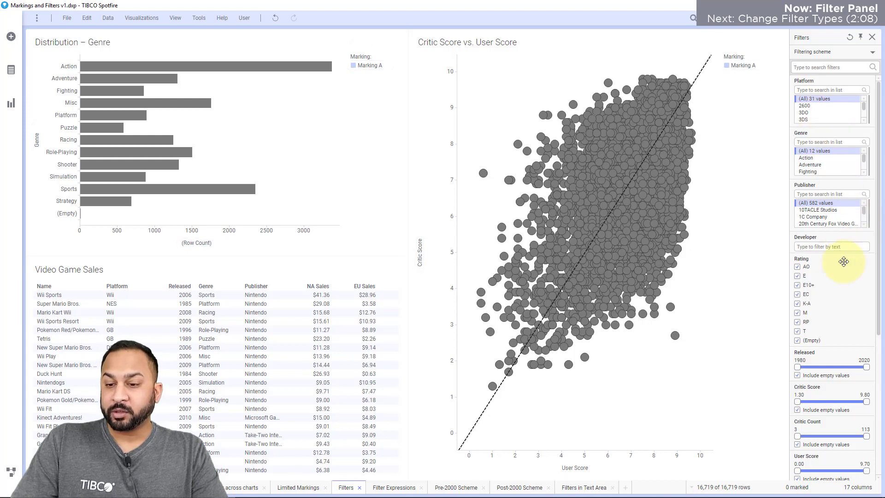
drag(865, 367, 856, 366)
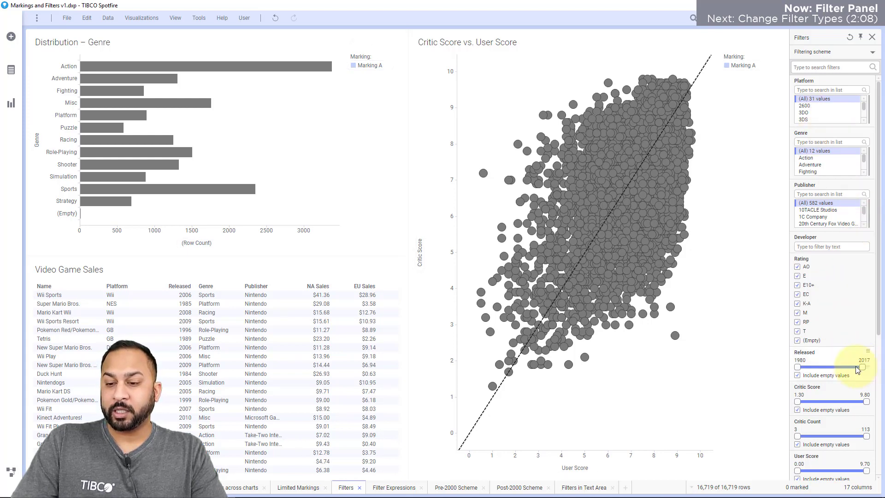
drag(862, 367, 821, 367)
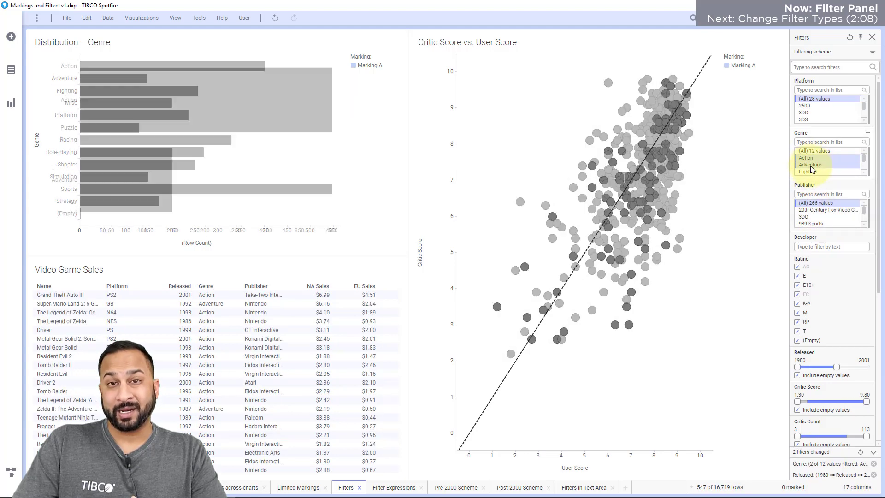
click(811, 164)
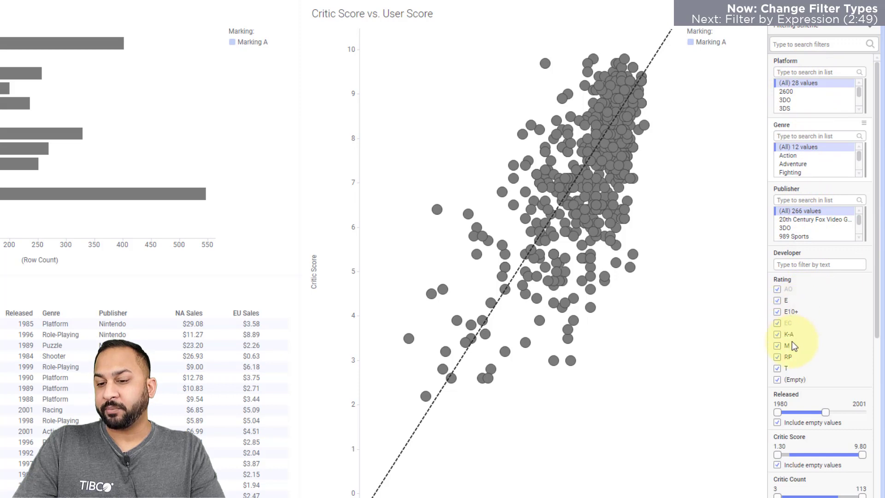
mouse_move(822, 340)
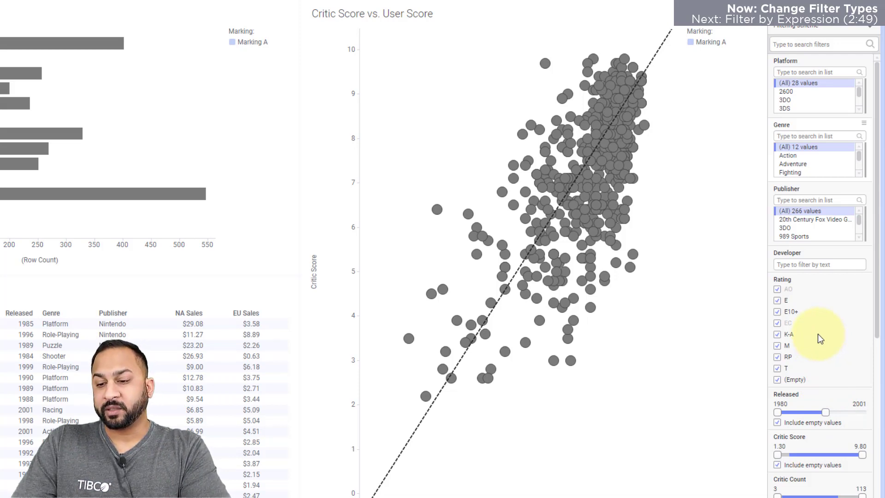
mouse_move(820, 326)
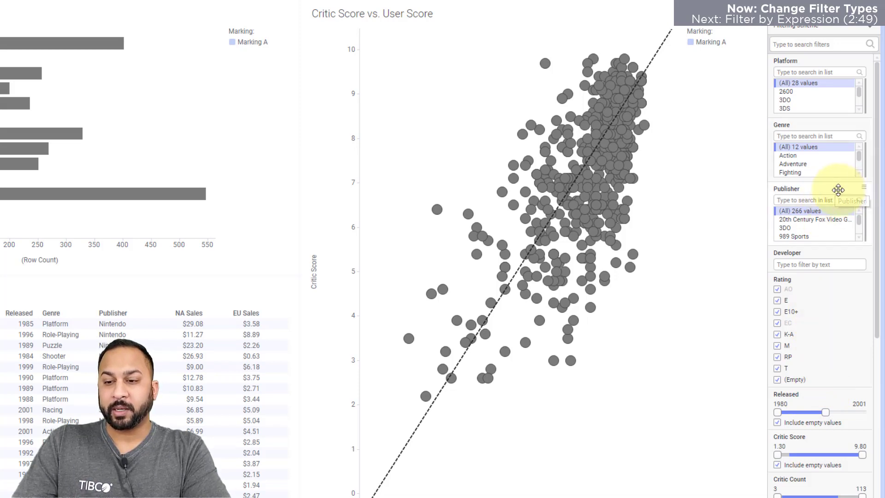
- Check the Publisher filter options, then switch the Developer filter to a List Box
right_click(818, 188)
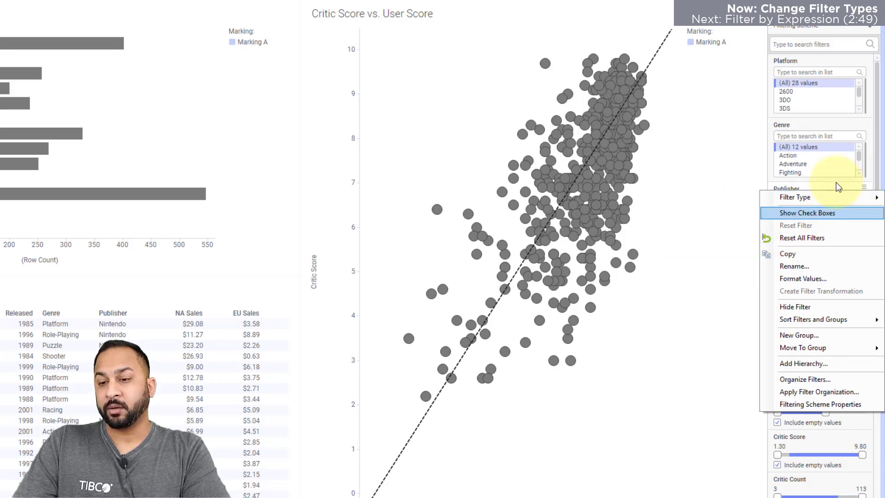
click(807, 213)
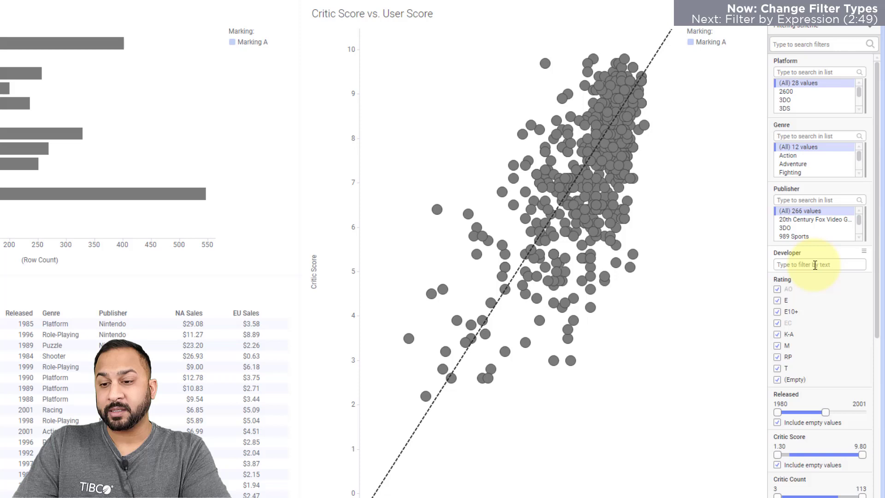
mouse_move(814, 253)
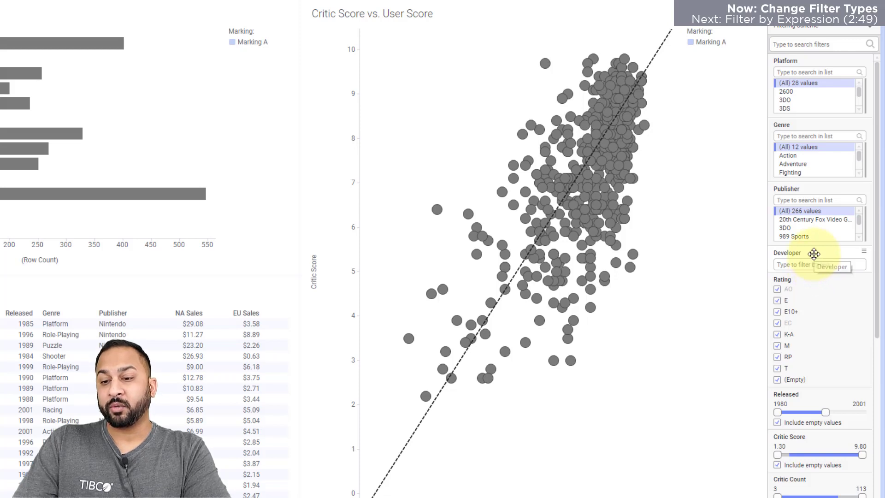
right_click(814, 253)
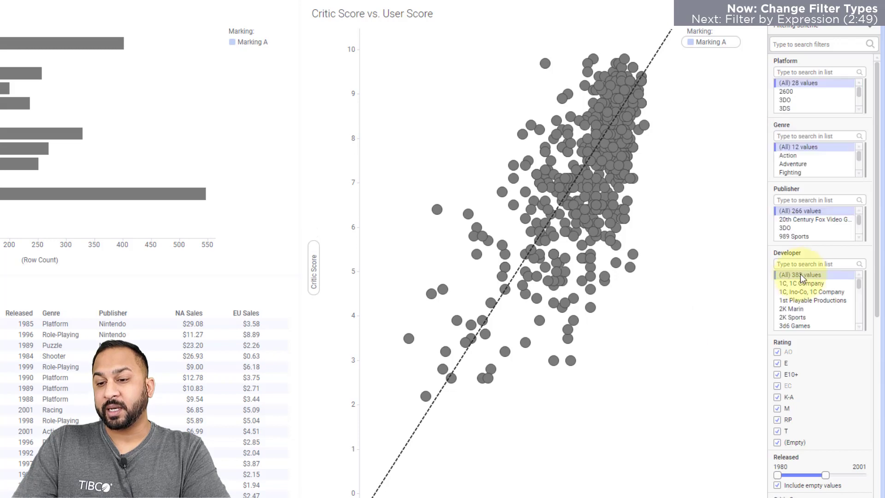
scroll(down, 3)
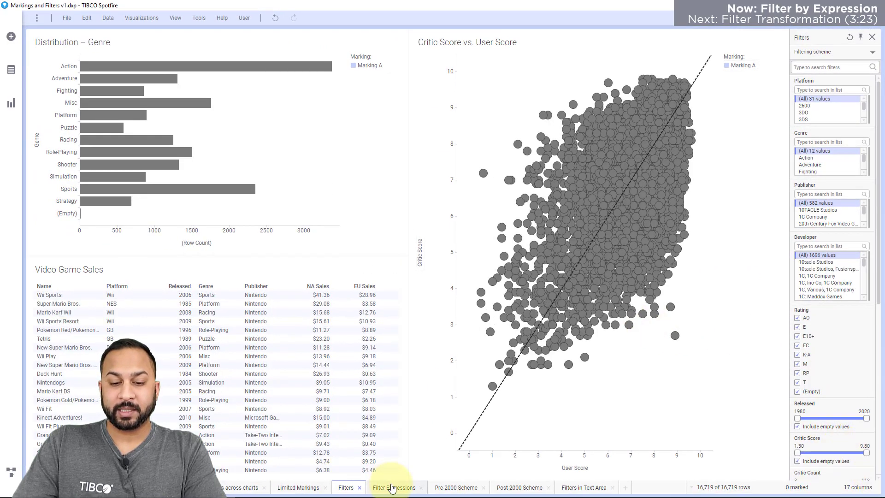
- On the Filter Expressions page, open the scatter plot's Data properties
click(393, 487)
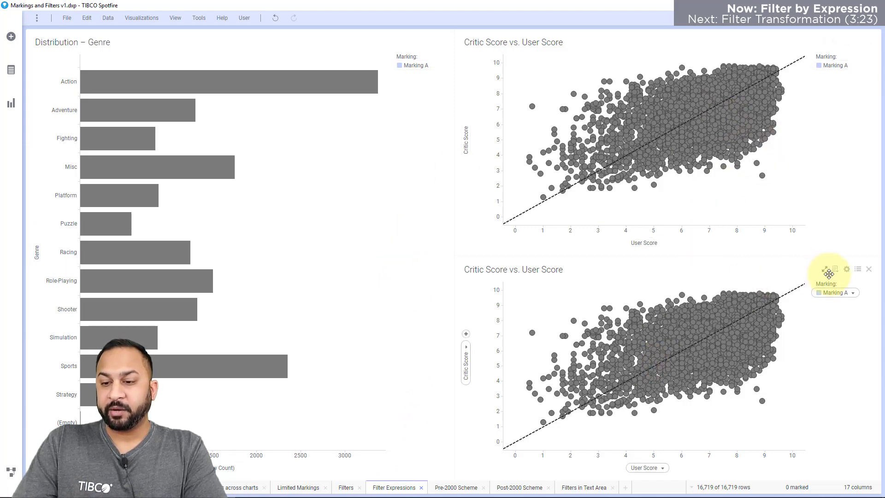
click(846, 269)
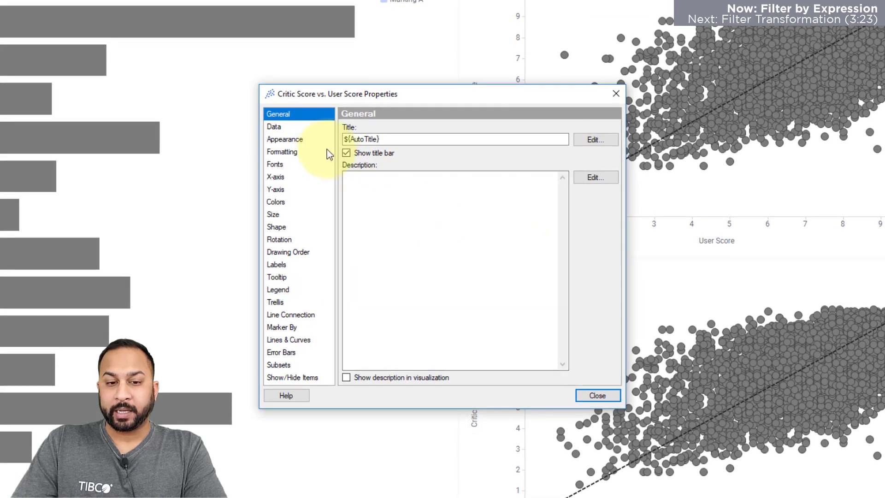
click(274, 126)
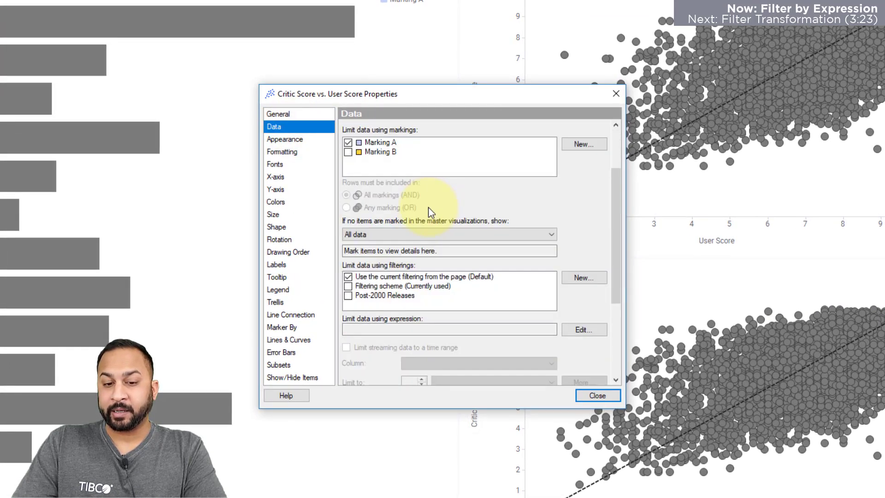
scroll(down, 3)
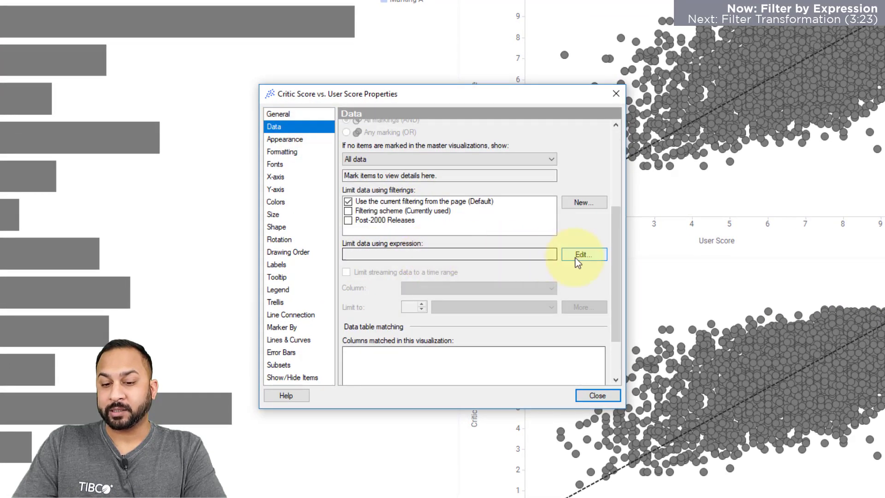
- Limit the plot's data with the expression Critic Score > 8
click(584, 254)
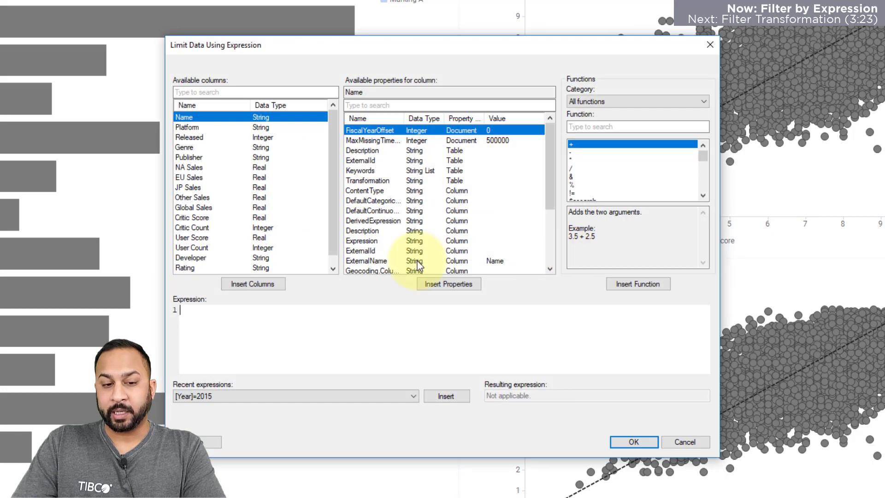
click(191, 217)
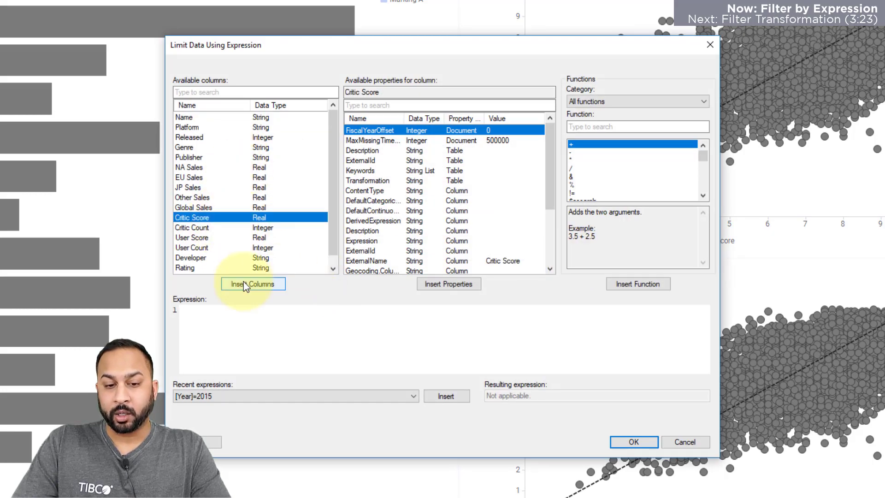
click(253, 283)
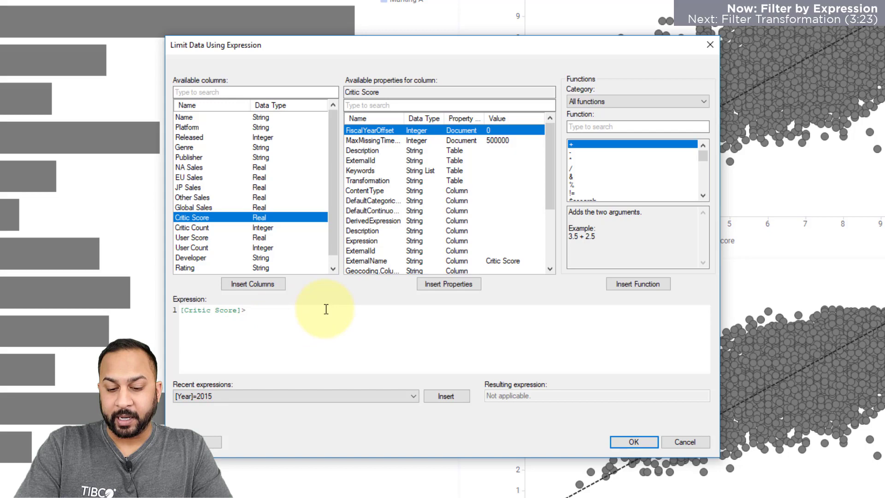
text(8)
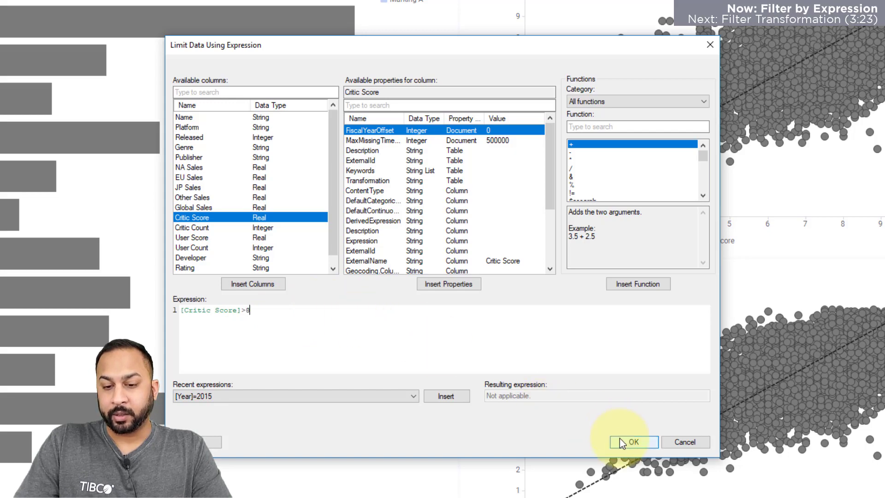
click(631, 441)
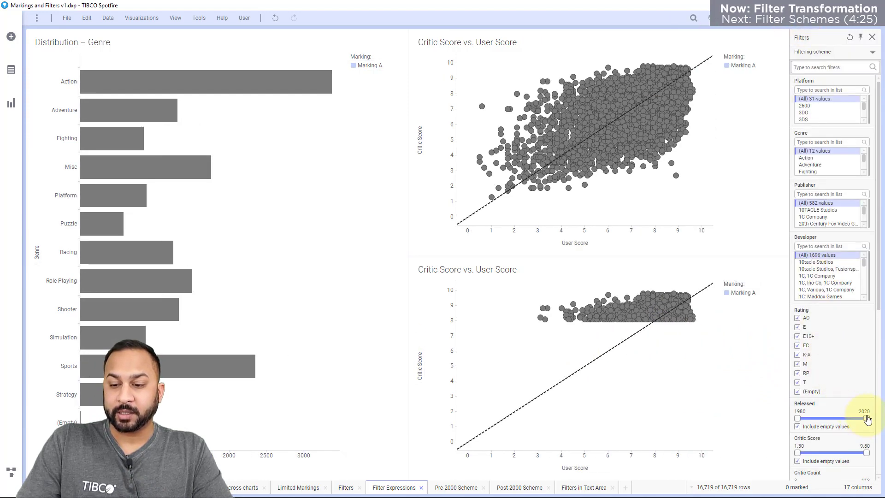
- Pull the Released filter's upper handle down to narrow the release years
drag(867, 418, 829, 418)
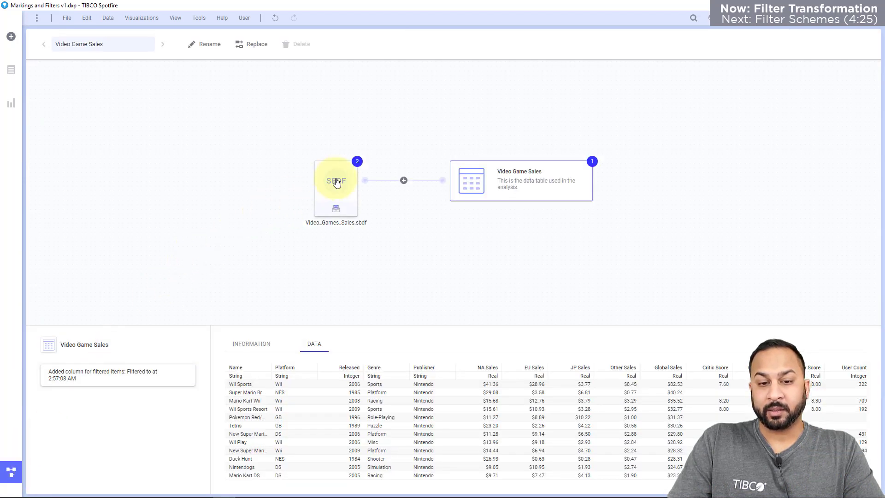
- Begin a Filter rows transformation after the calculated column on the sales source, then cancel
click(336, 181)
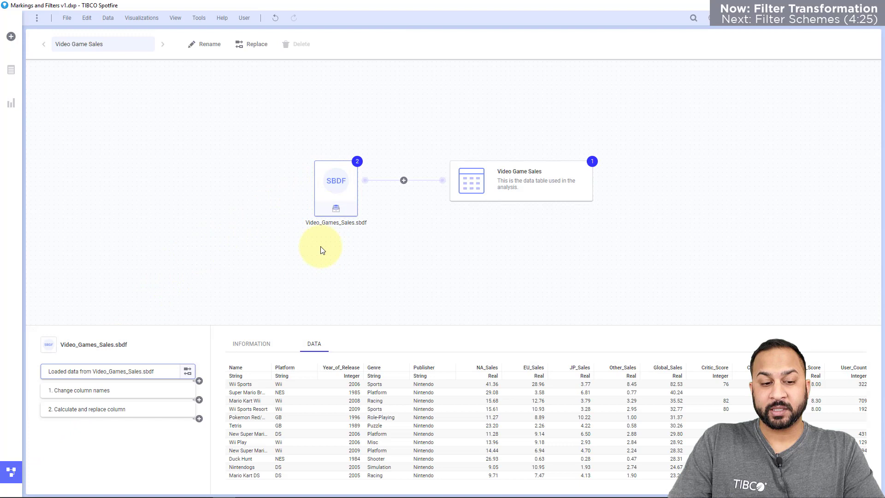
click(199, 418)
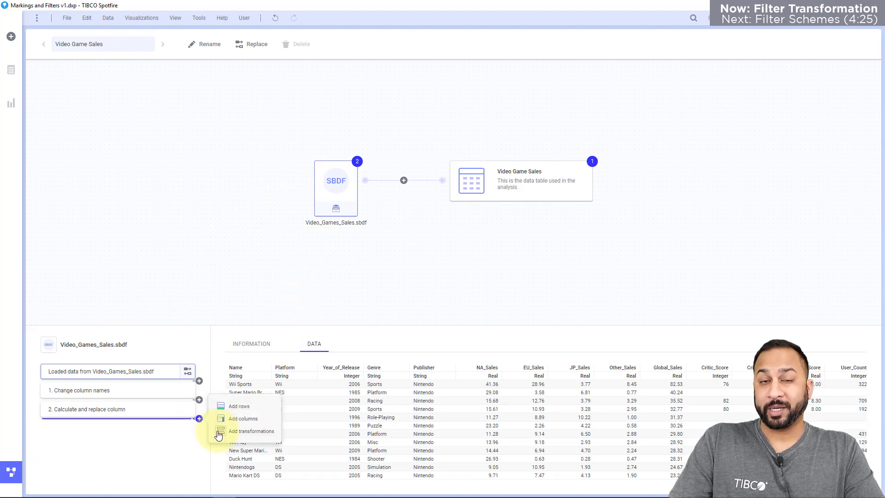
click(252, 430)
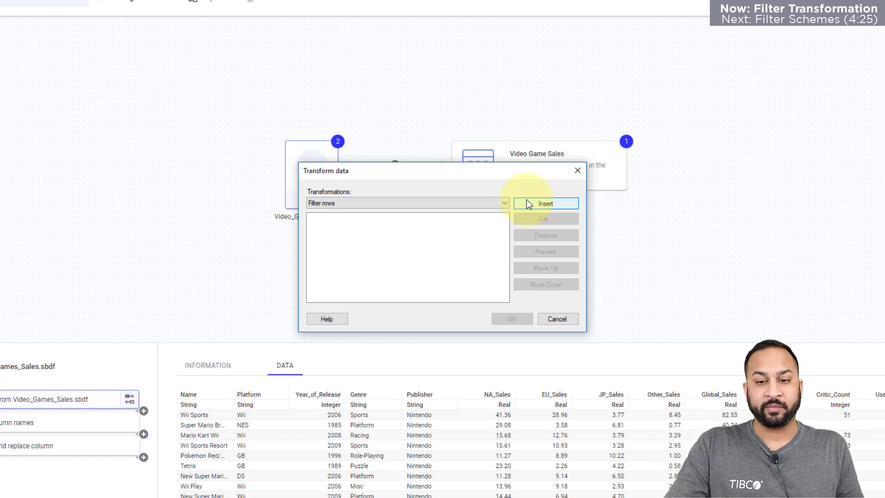
click(545, 203)
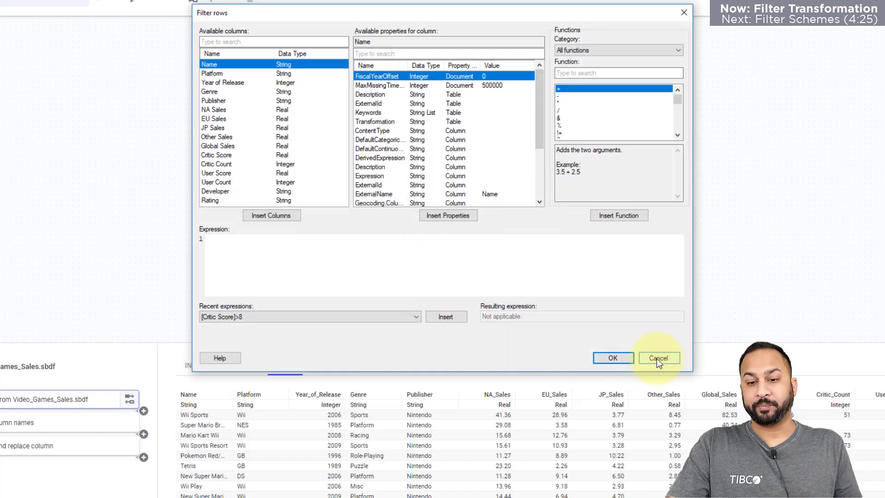
click(658, 357)
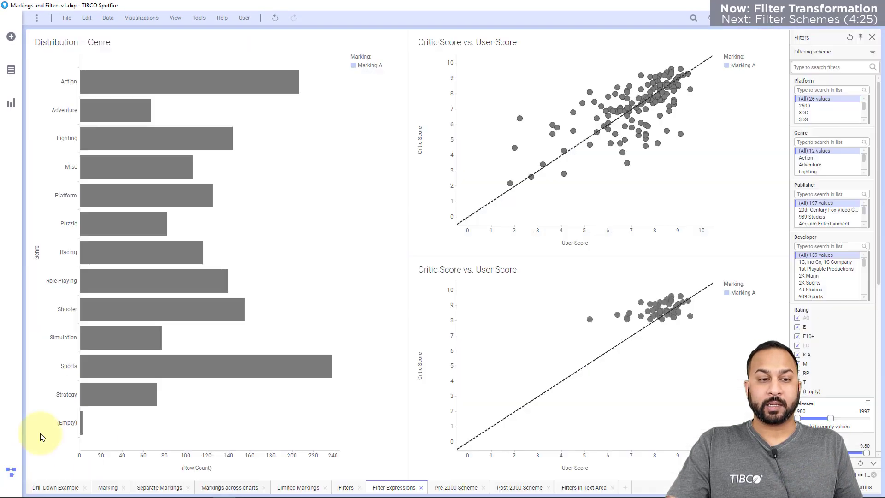
- Set the Released filter to 1980–2006 and convert it into a Filter rows transformation
click(10, 69)
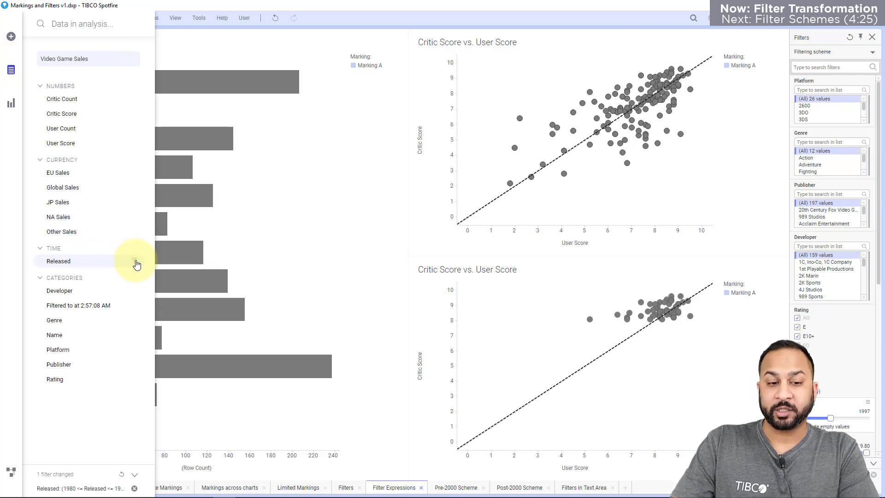
click(58, 261)
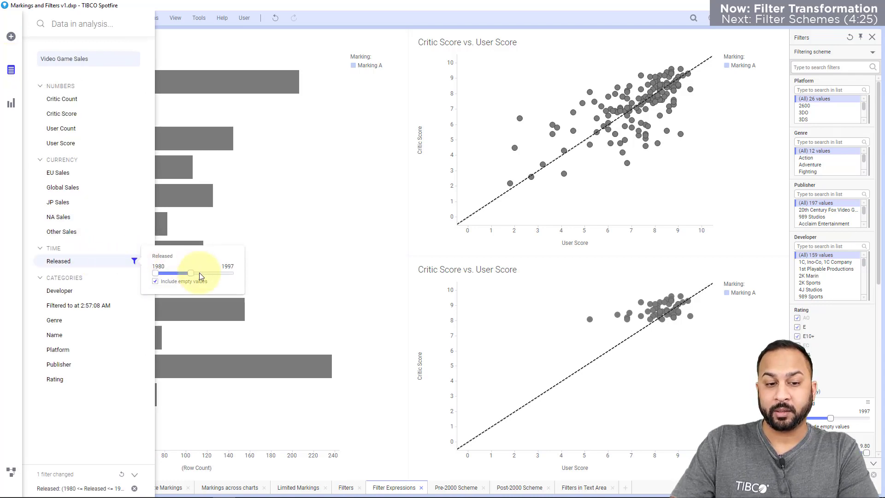
drag(191, 272, 266, 280)
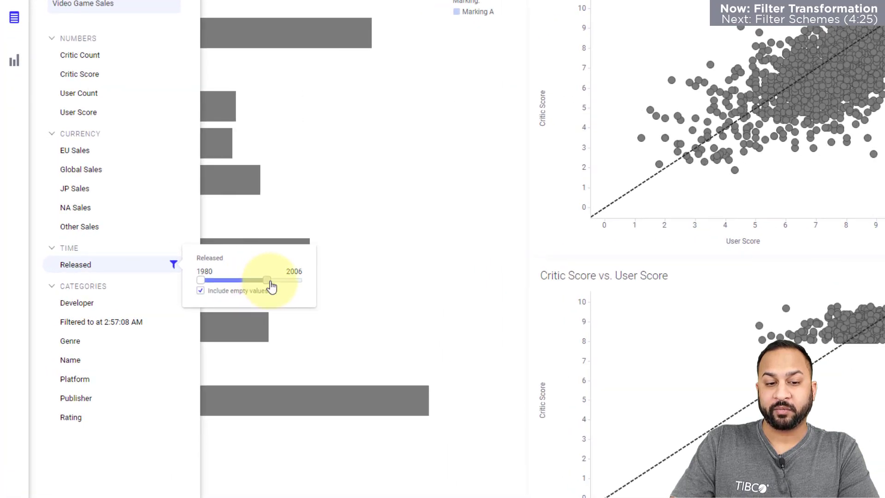
right_click(248, 276)
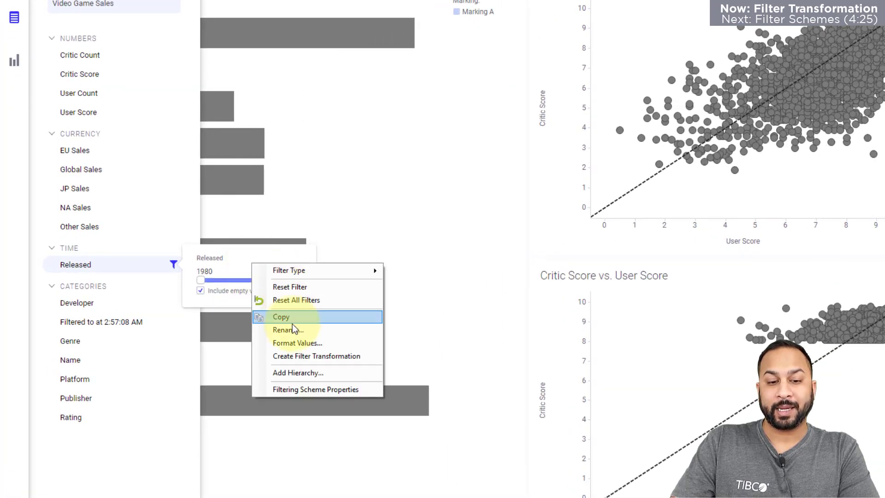
mouse_move(307, 352)
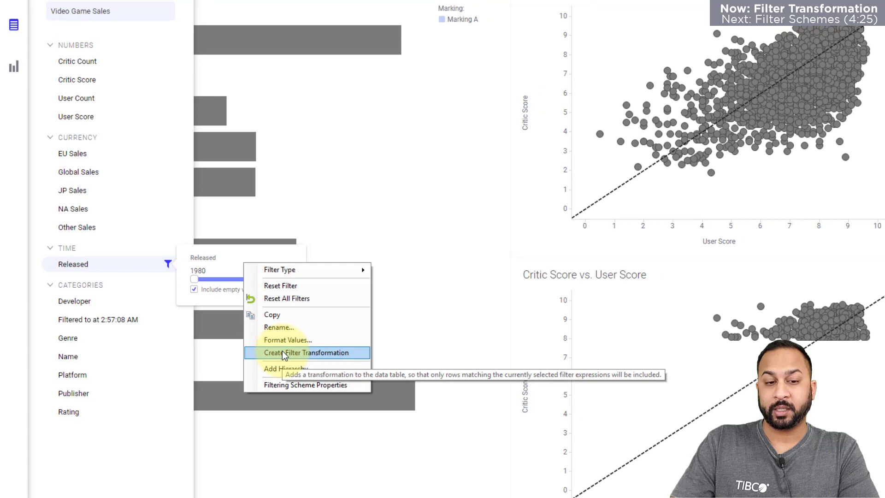
click(307, 352)
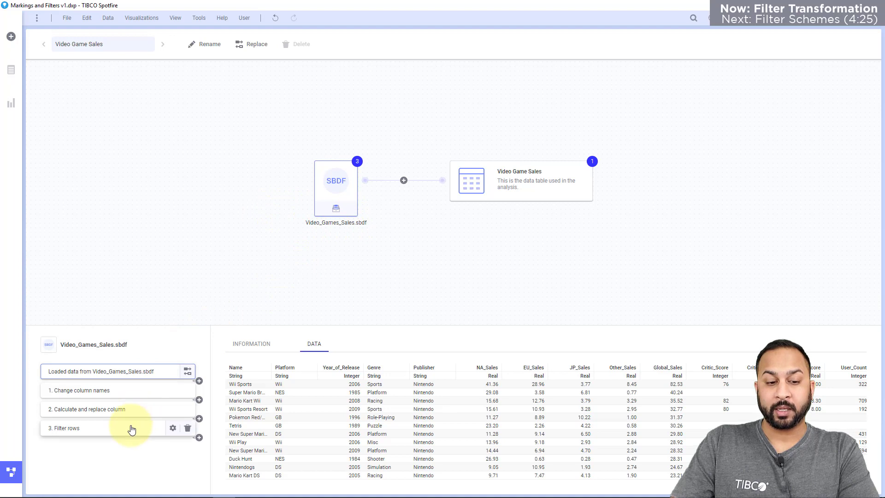
click(65, 428)
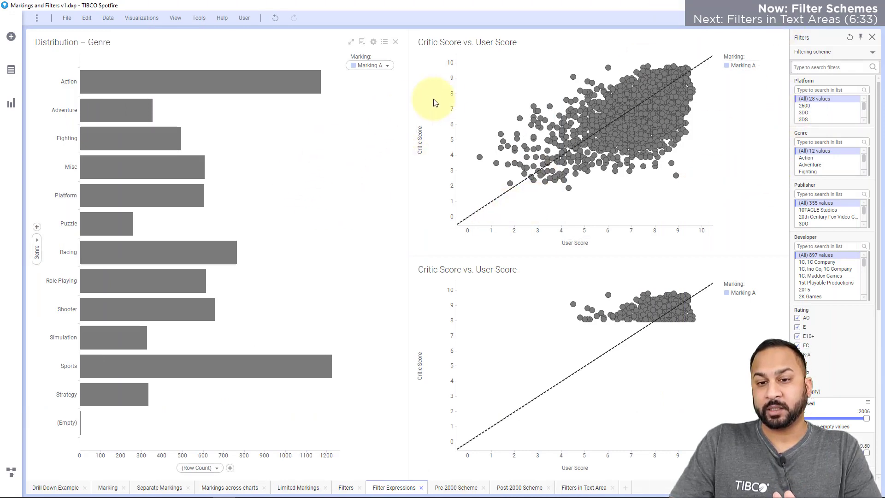
mouse_move(484, 92)
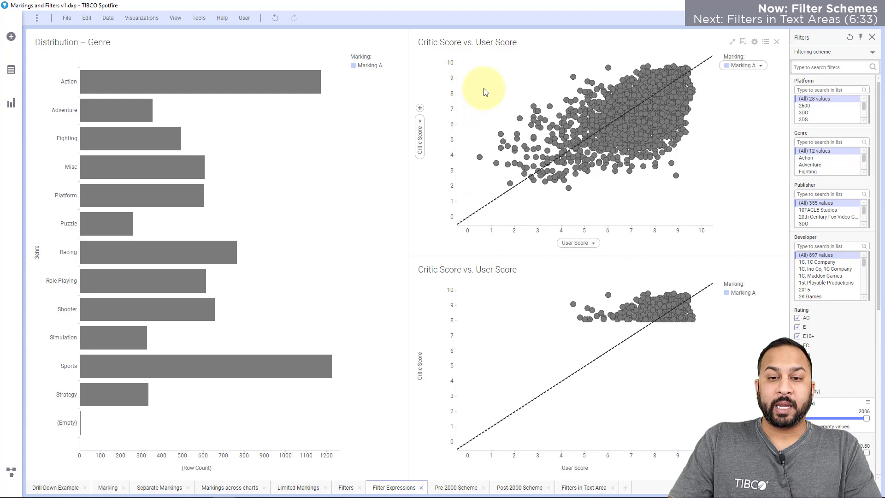
right_click(484, 93)
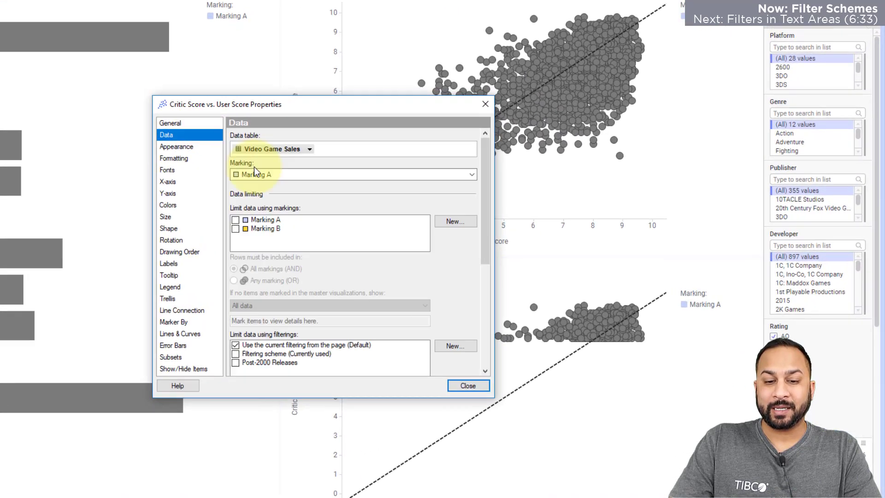
scroll(down, 3)
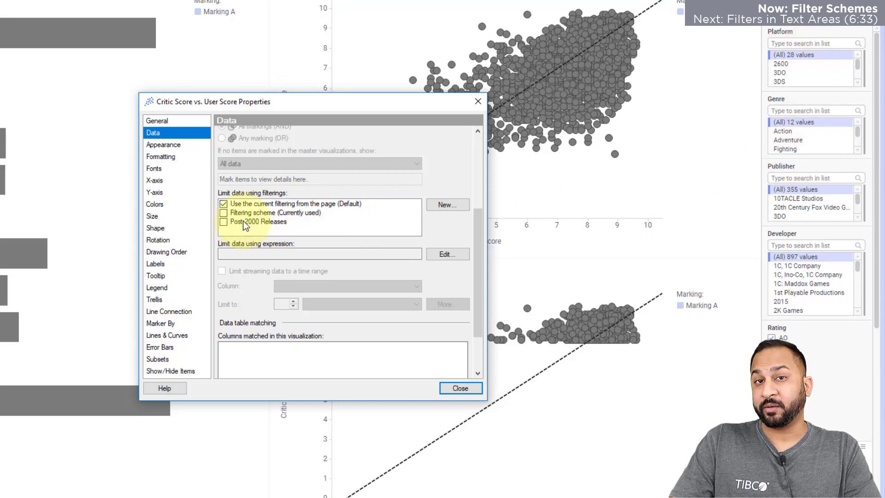
click(460, 388)
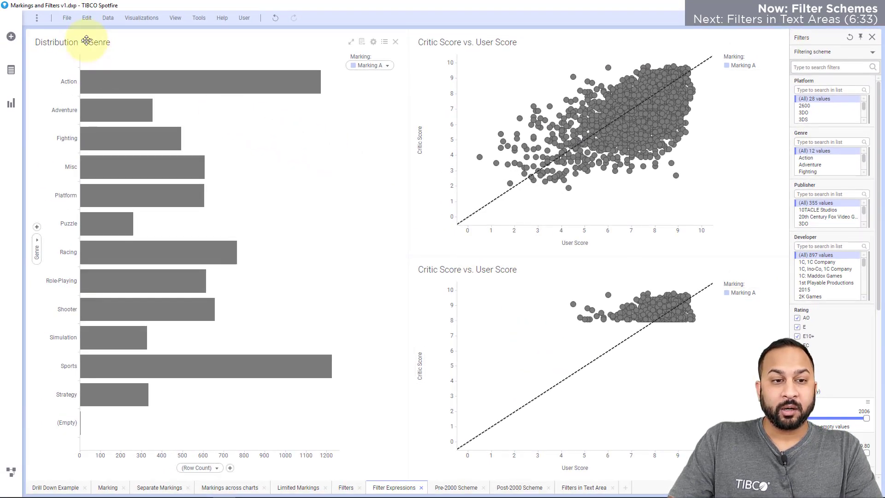
- Add a 'Pre-2000 Releases' filtering scheme alongside Post-2000 Releases in Document Properties
click(66, 17)
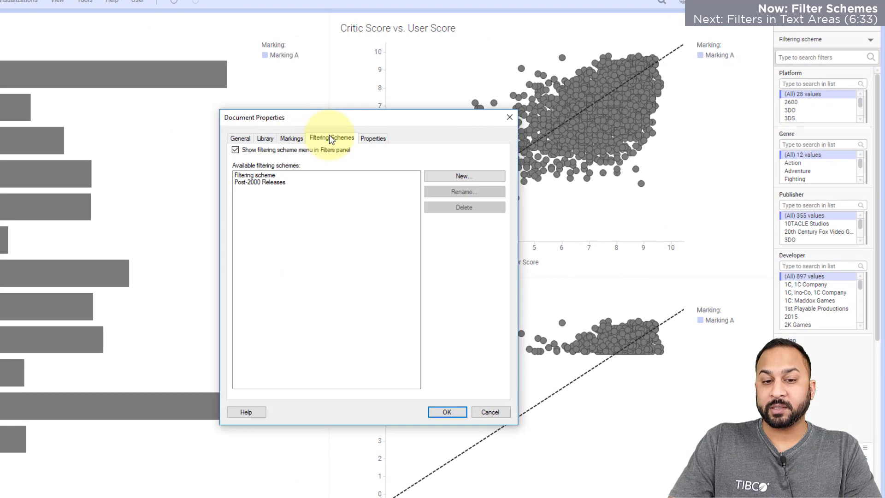
mouse_move(291, 206)
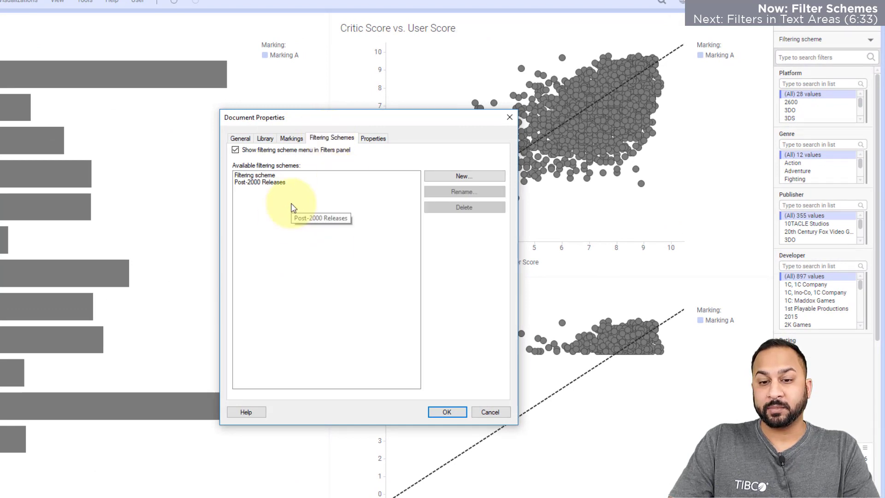
click(463, 175)
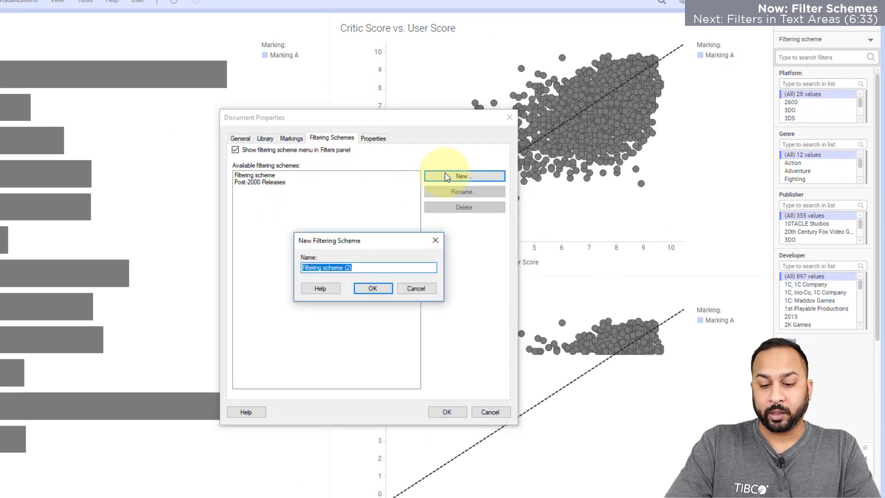
text(Pre-2000 Release)
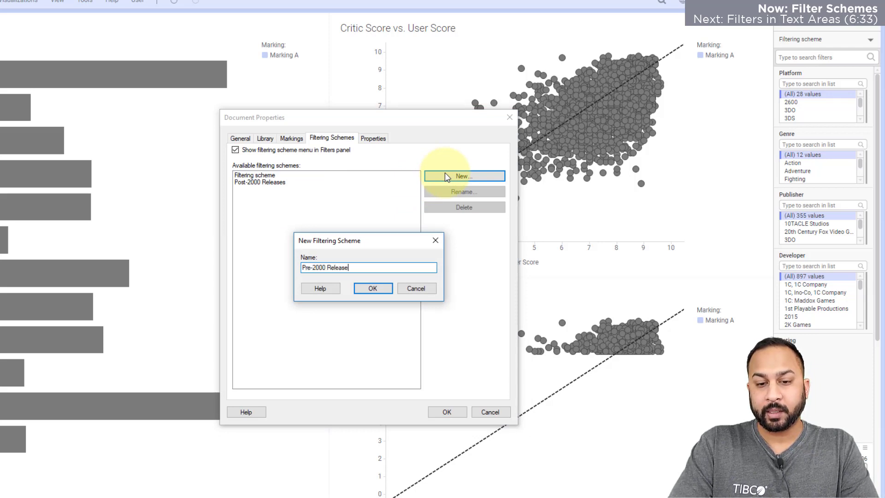
click(372, 288)
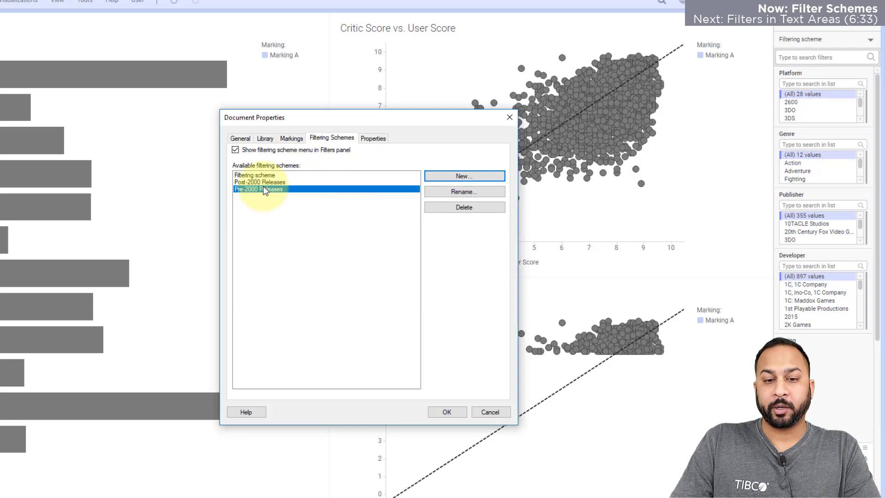
click(260, 181)
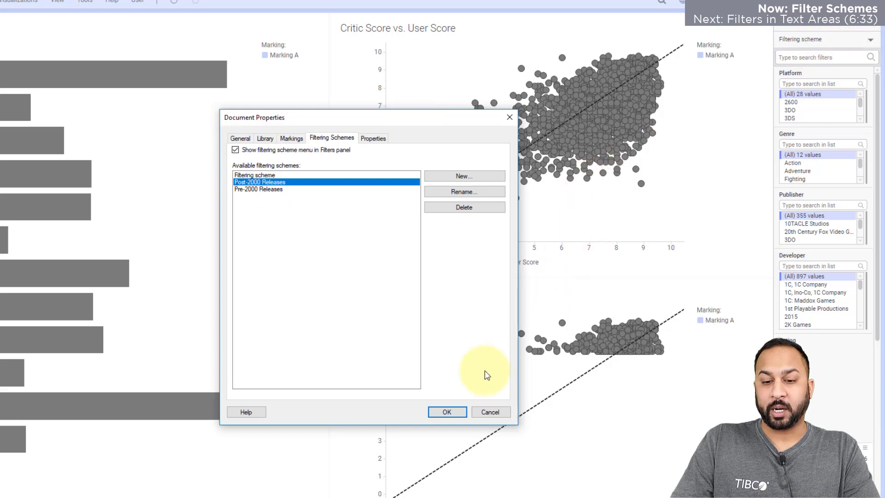
click(447, 411)
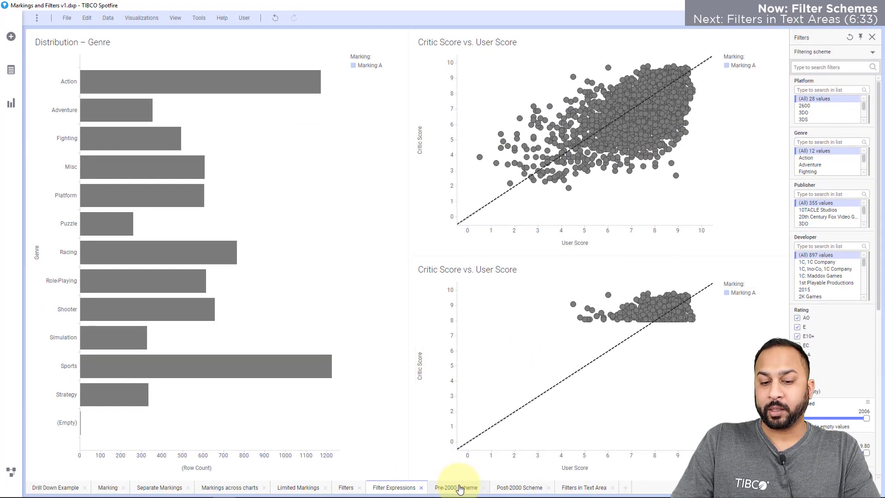
- Apply the Pre-2000 Releases scheme to the Pre-2000 Scheme page and its upper scatter plot
click(455, 487)
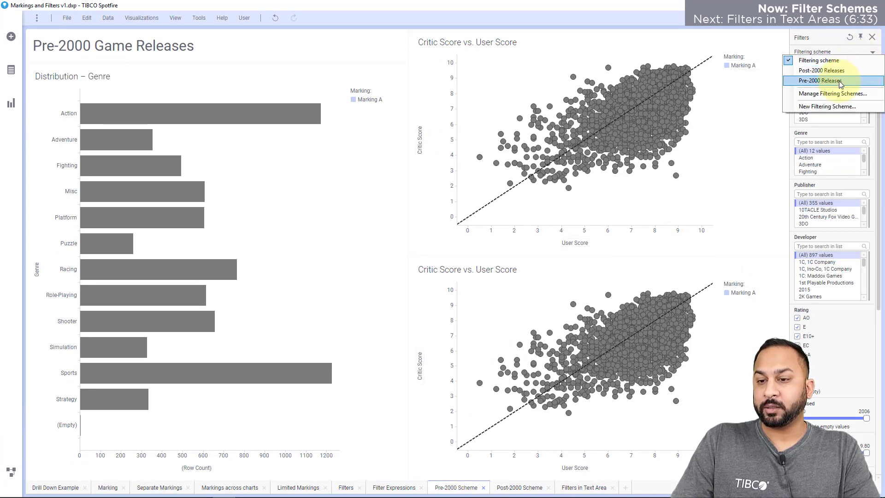
click(821, 80)
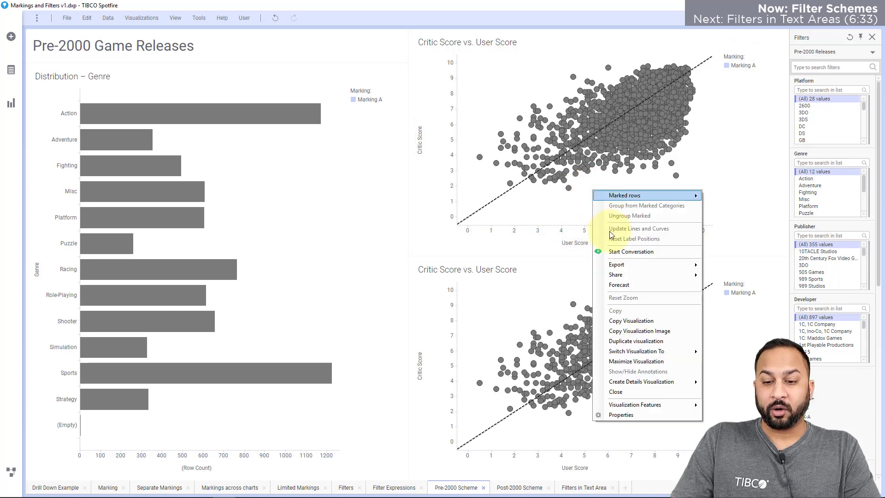
click(621, 414)
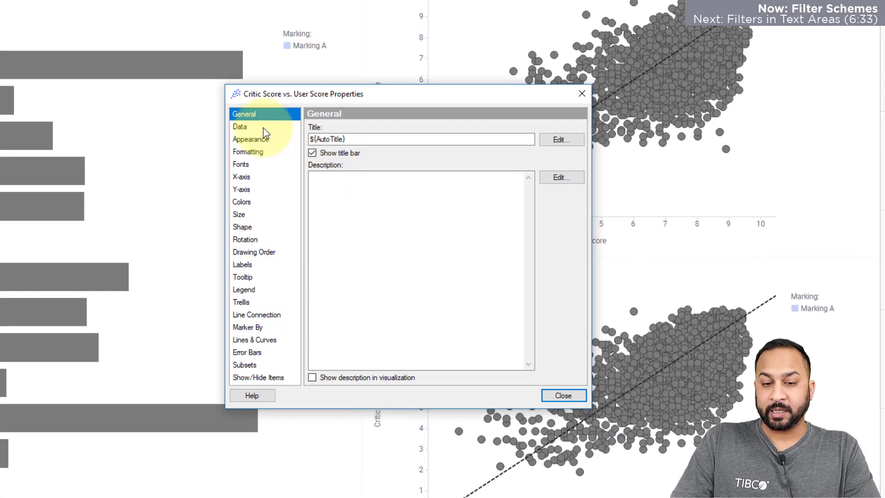
click(239, 126)
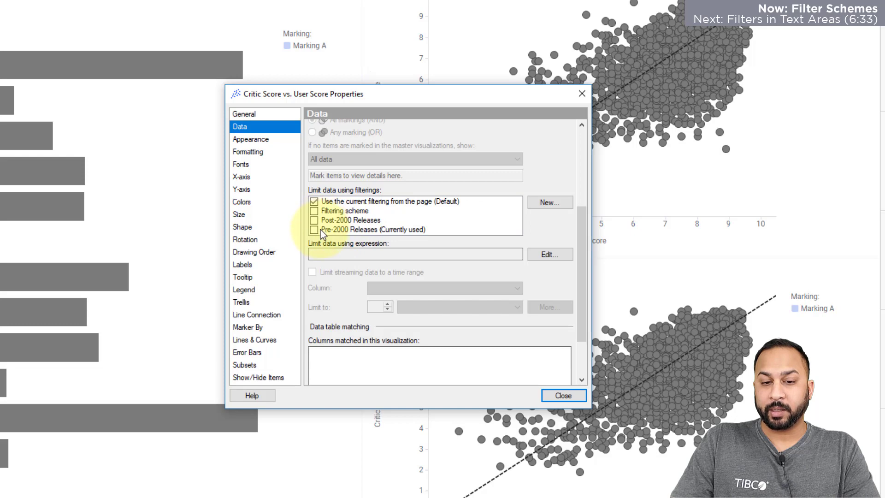
click(314, 229)
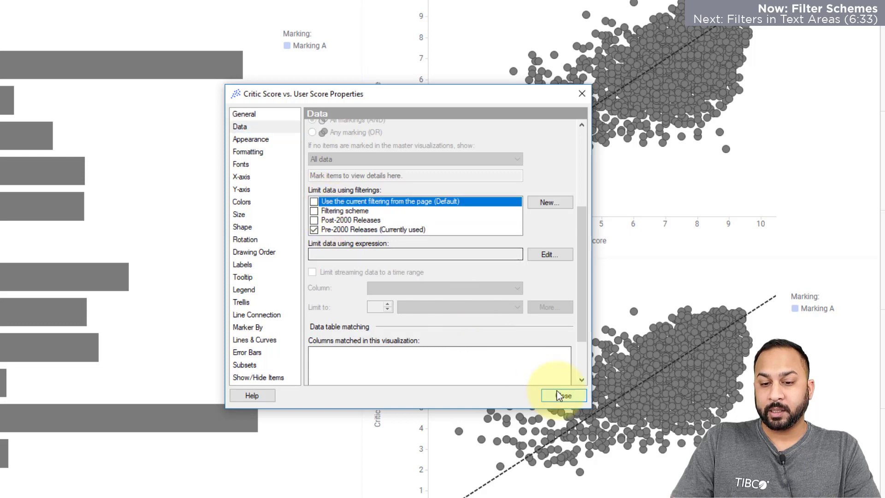
click(563, 394)
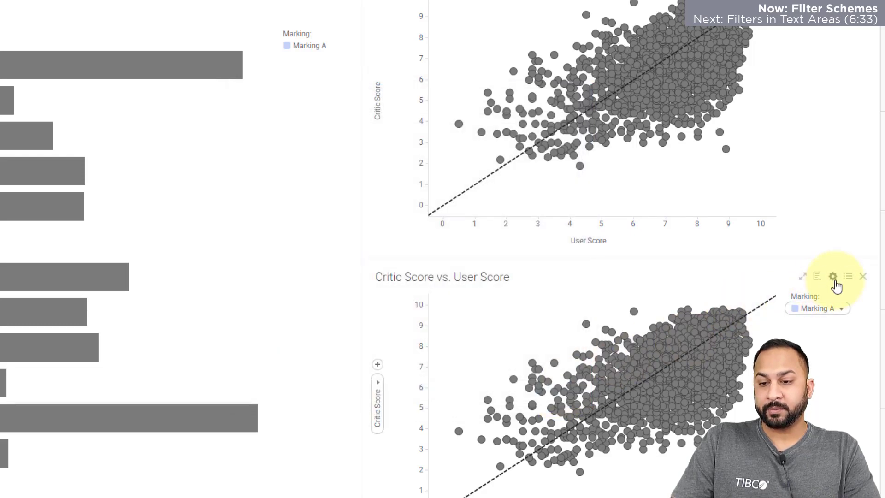
click(832, 276)
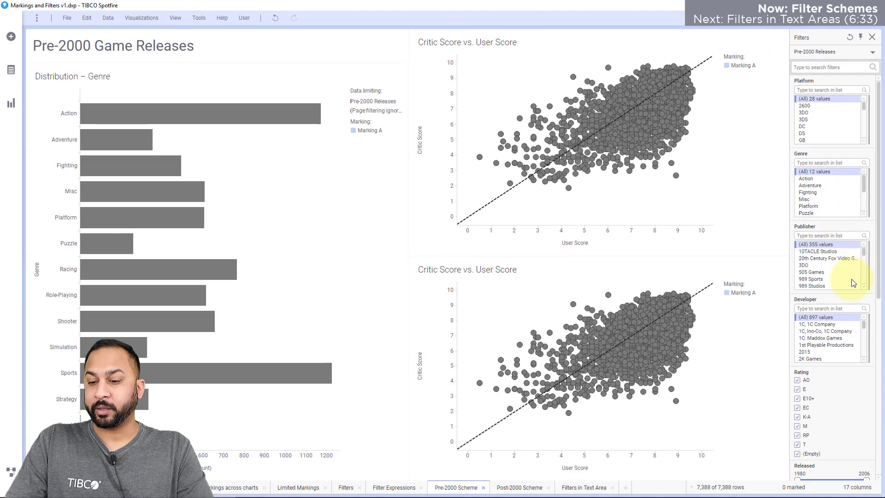
- Cap the Pre-2000 Releases scheme's Released filter at 2000, covering 1980–2000 releases
scroll(down, 3)
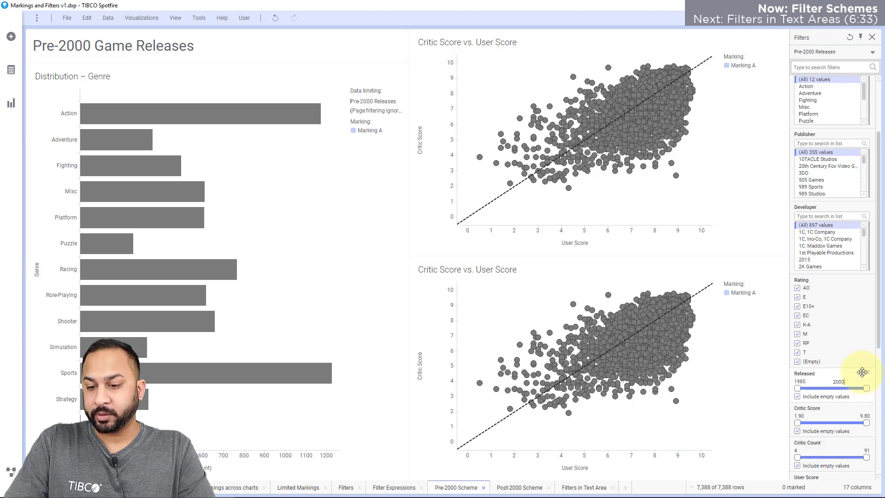
drag(874, 387, 863, 387)
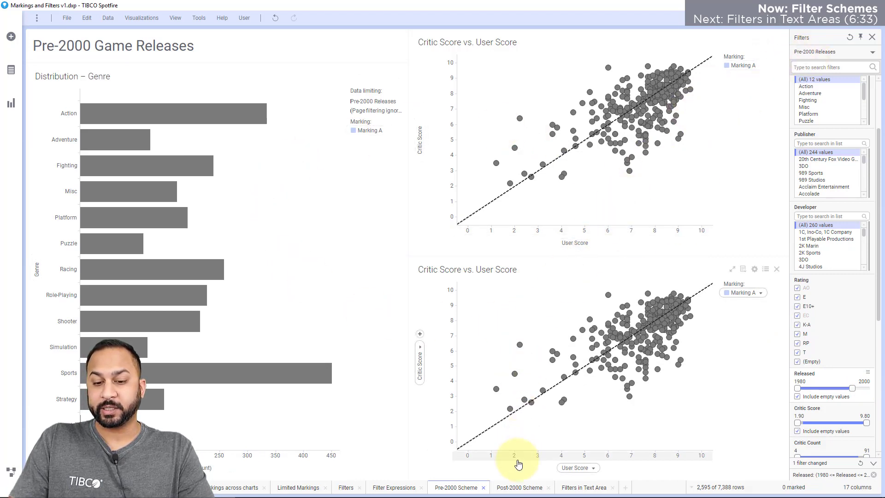
click(520, 487)
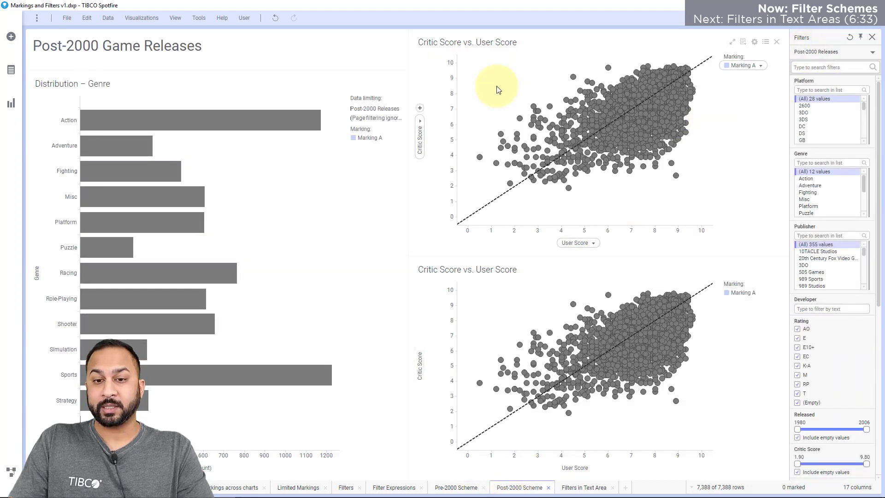
mouse_move(512, 311)
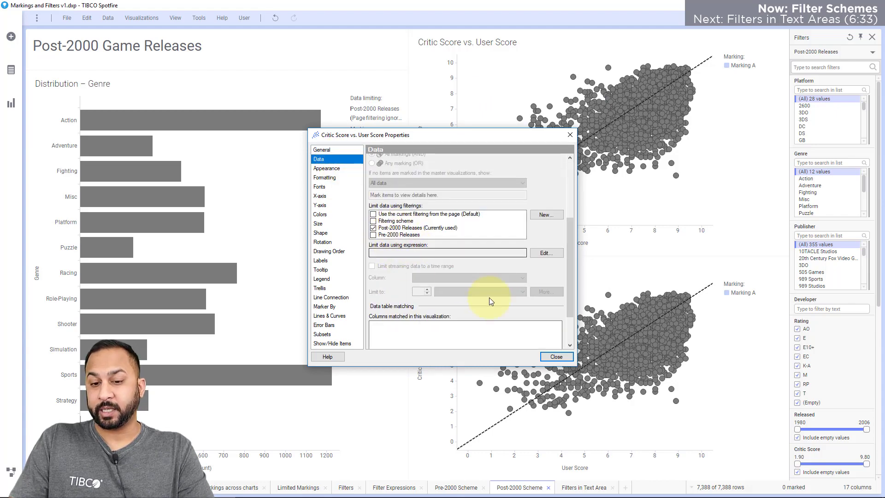
- Close the chart properties and move to the Filters in Text Area page
click(555, 356)
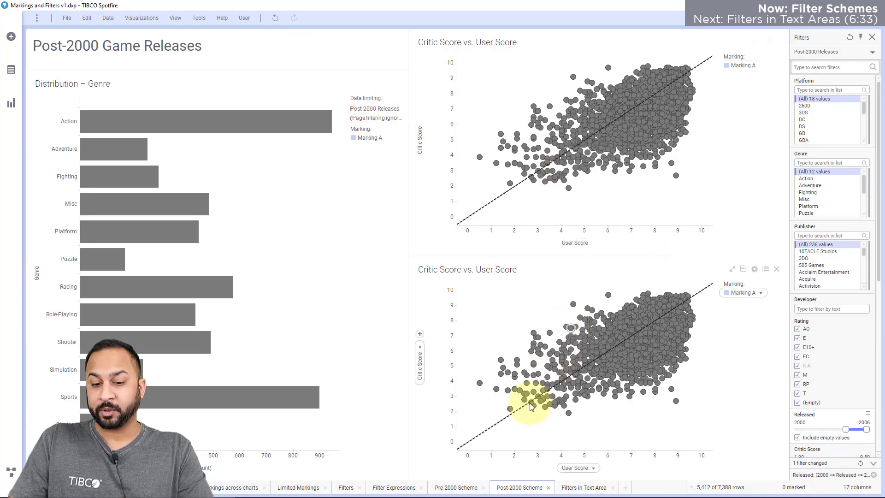
click(456, 486)
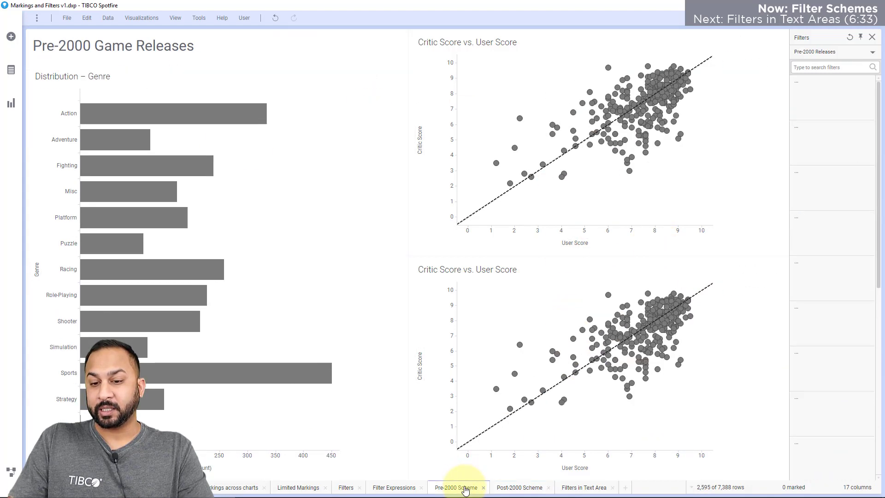
click(456, 487)
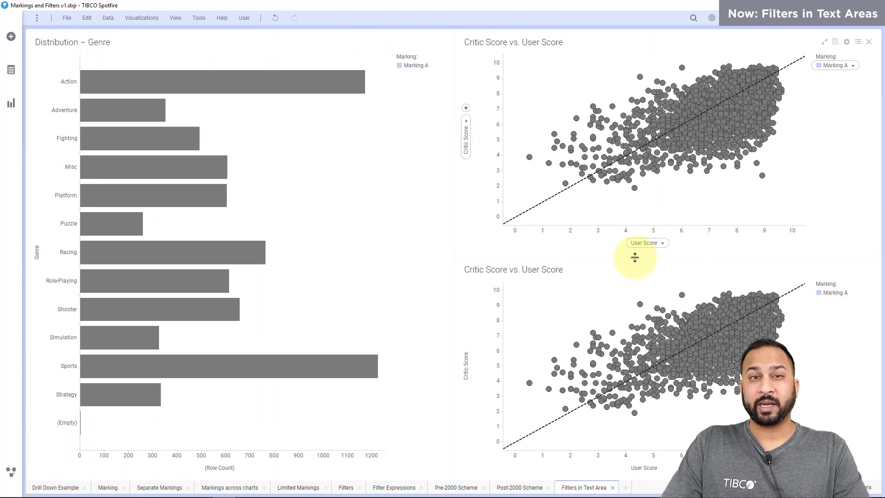
- Insert a Critic Score range filter into a new text area and cap its maximum at 8.20
click(11, 102)
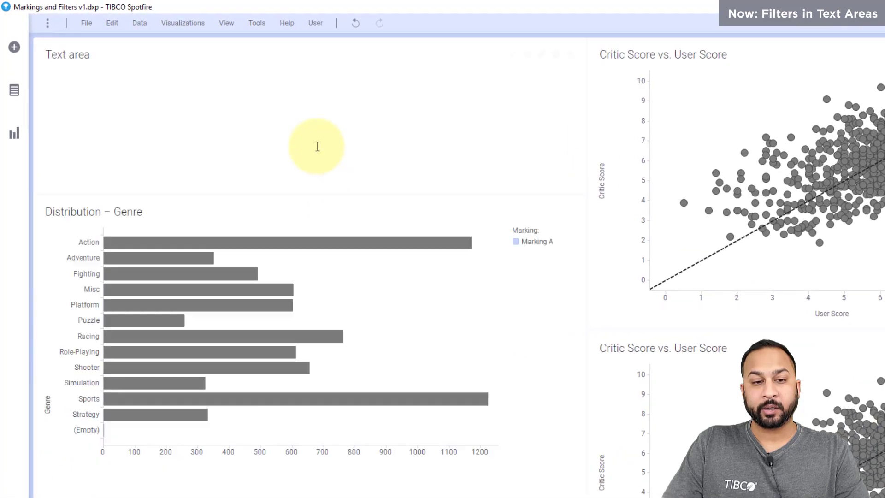
double_click(317, 147)
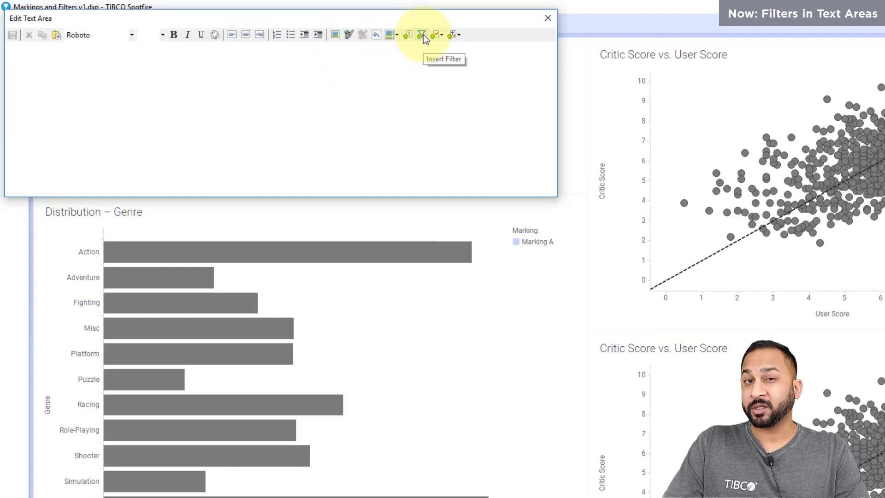
click(421, 35)
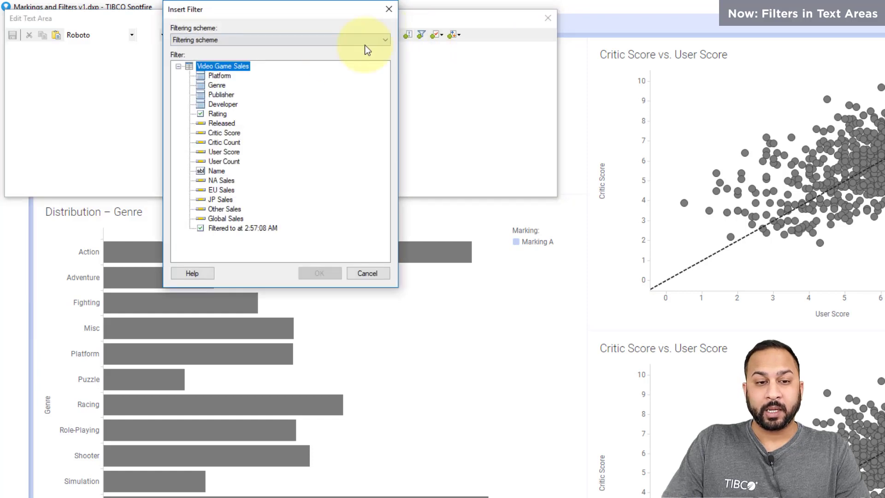
click(224, 132)
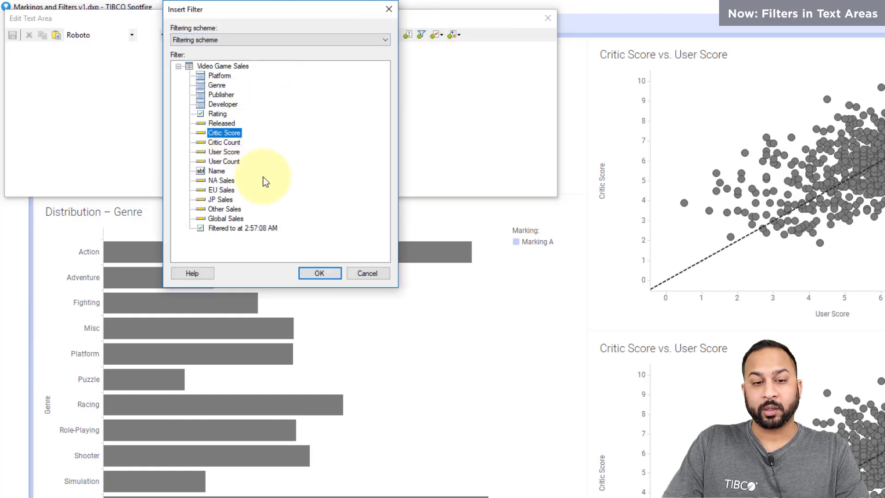
click(319, 273)
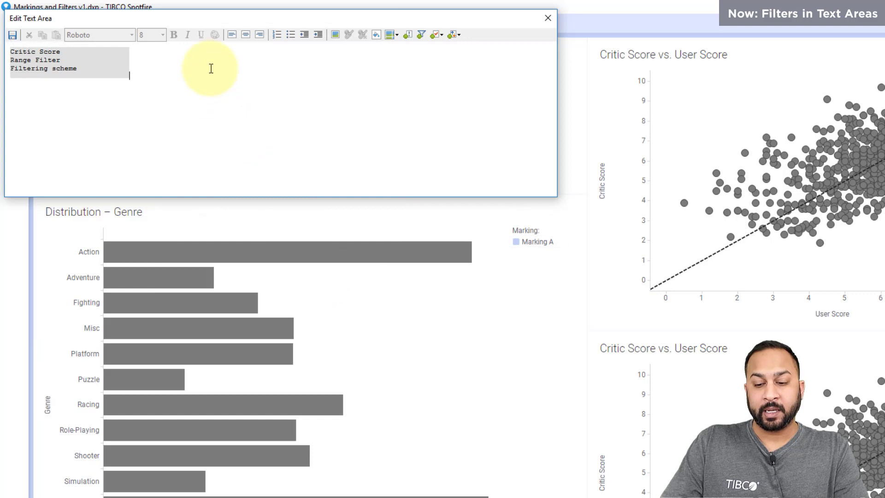
text(Cri)
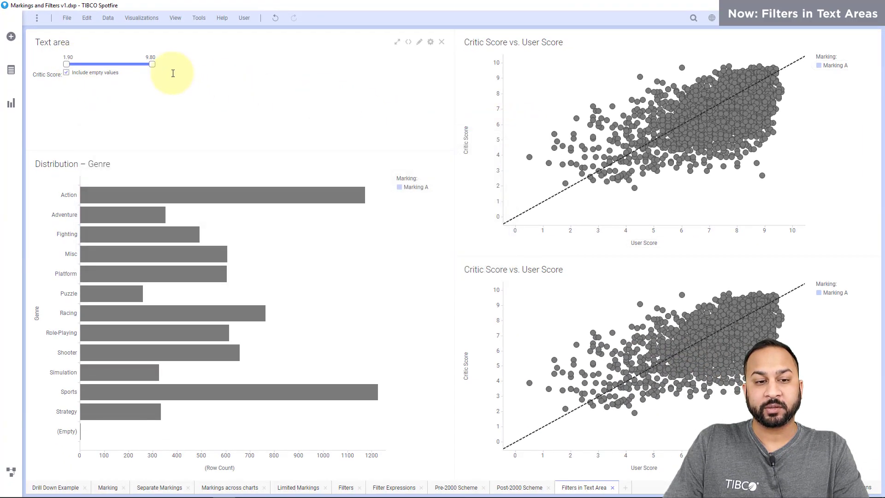
drag(153, 64, 119, 63)
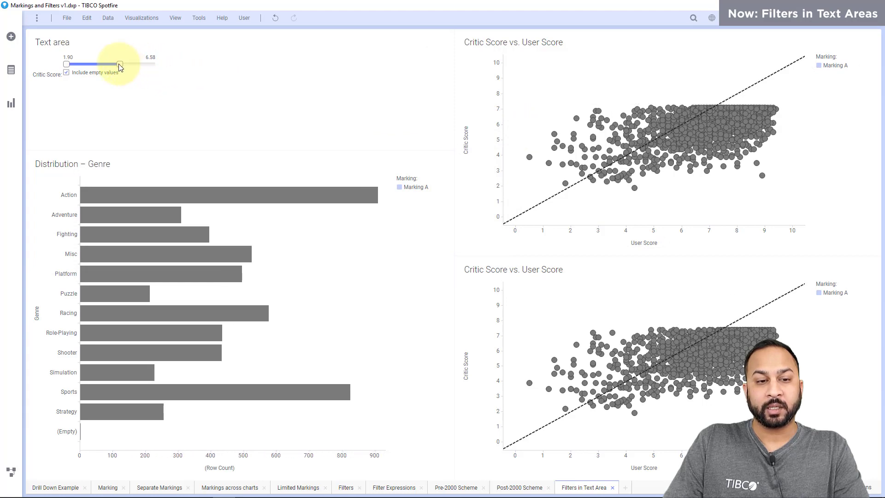
drag(119, 65, 144, 64)
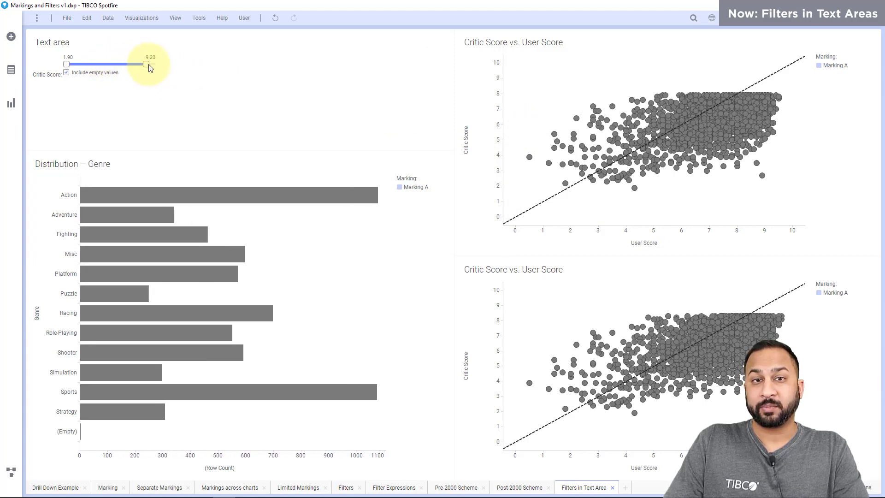